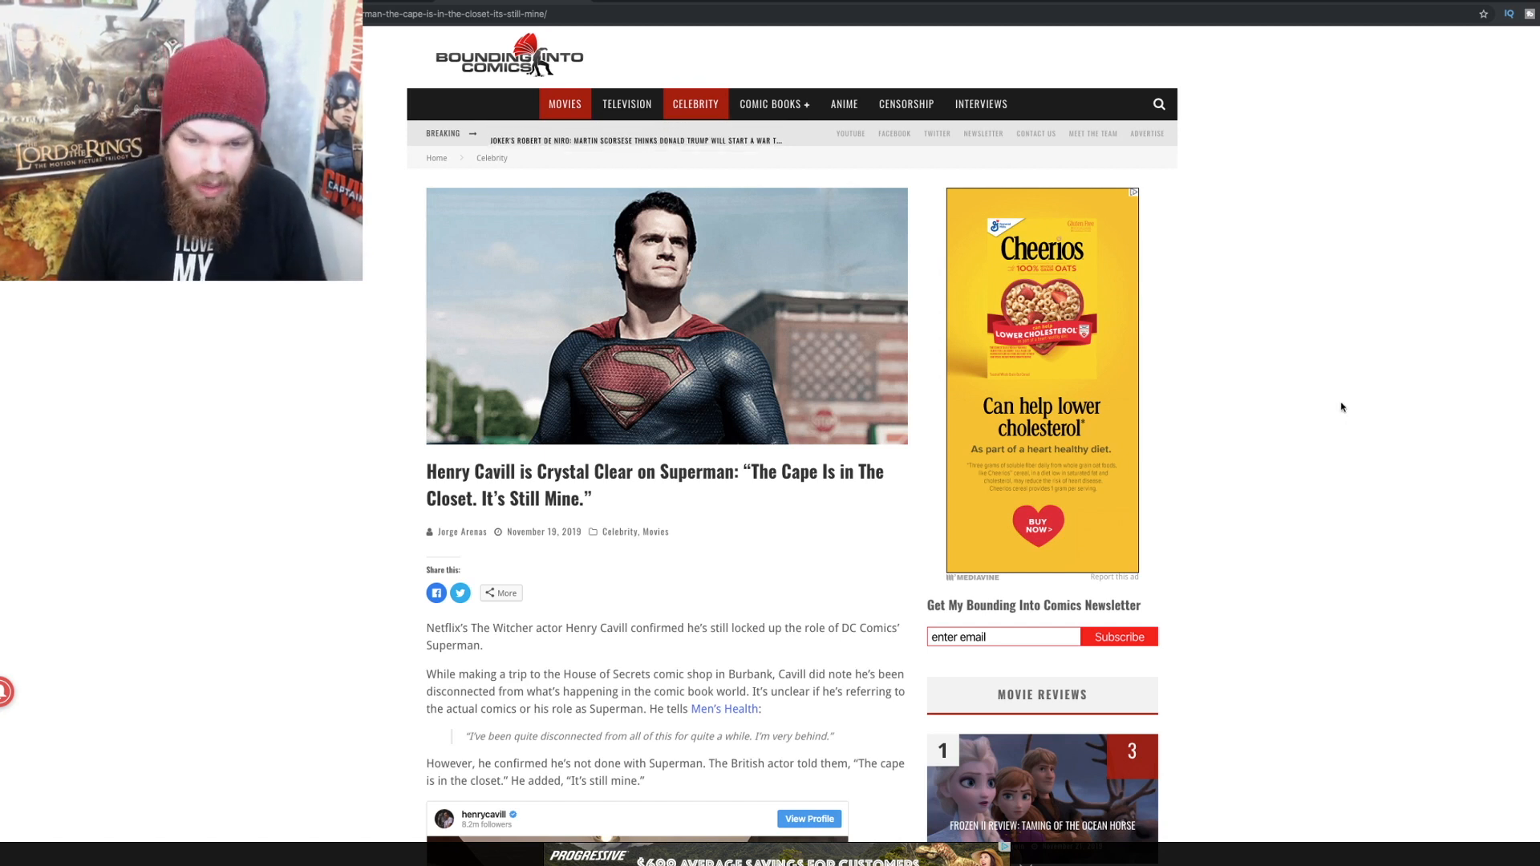
{"action": "mouse_move", "coordinate": [1385, 430]}
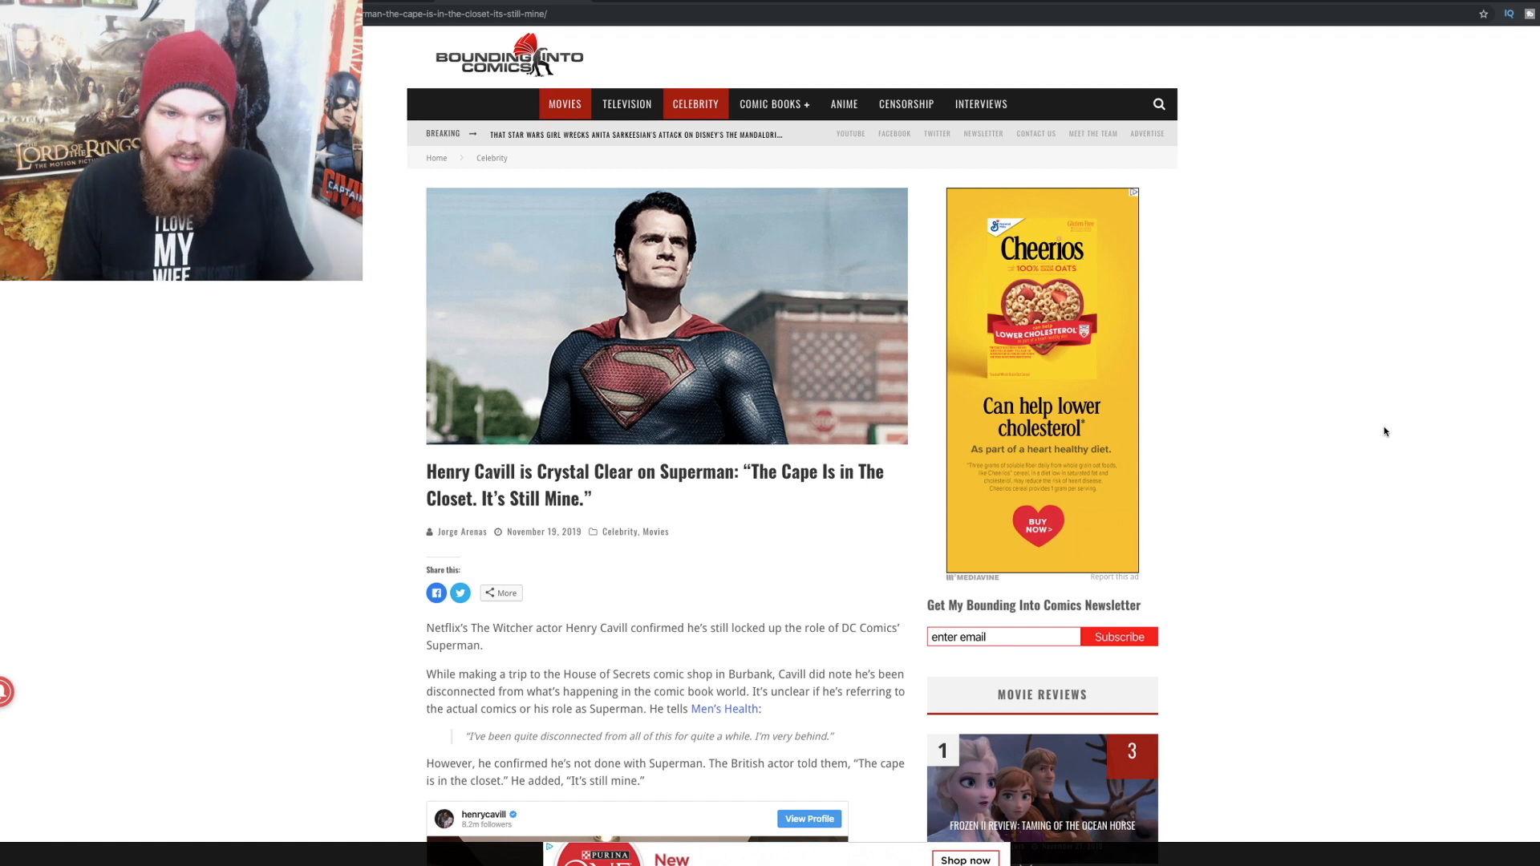
{"action": "mouse_move", "coordinate": [1362, 623]}
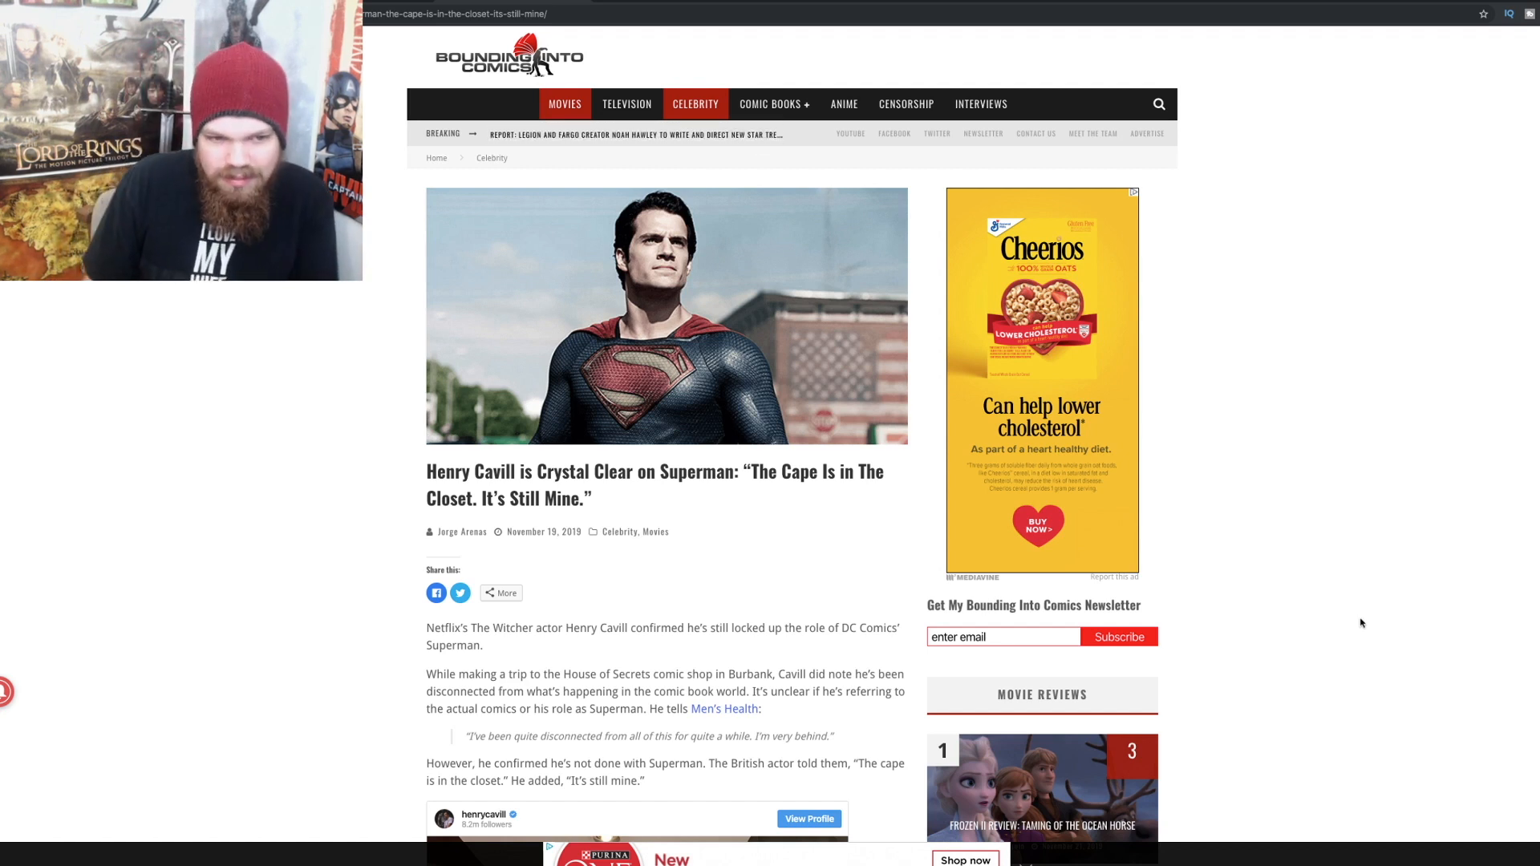
Step: Read down the article past Cavill's Instagram gym photo with the Superman statue
{"action": "scroll", "scroll_direction": "down", "scroll_amount": 3}
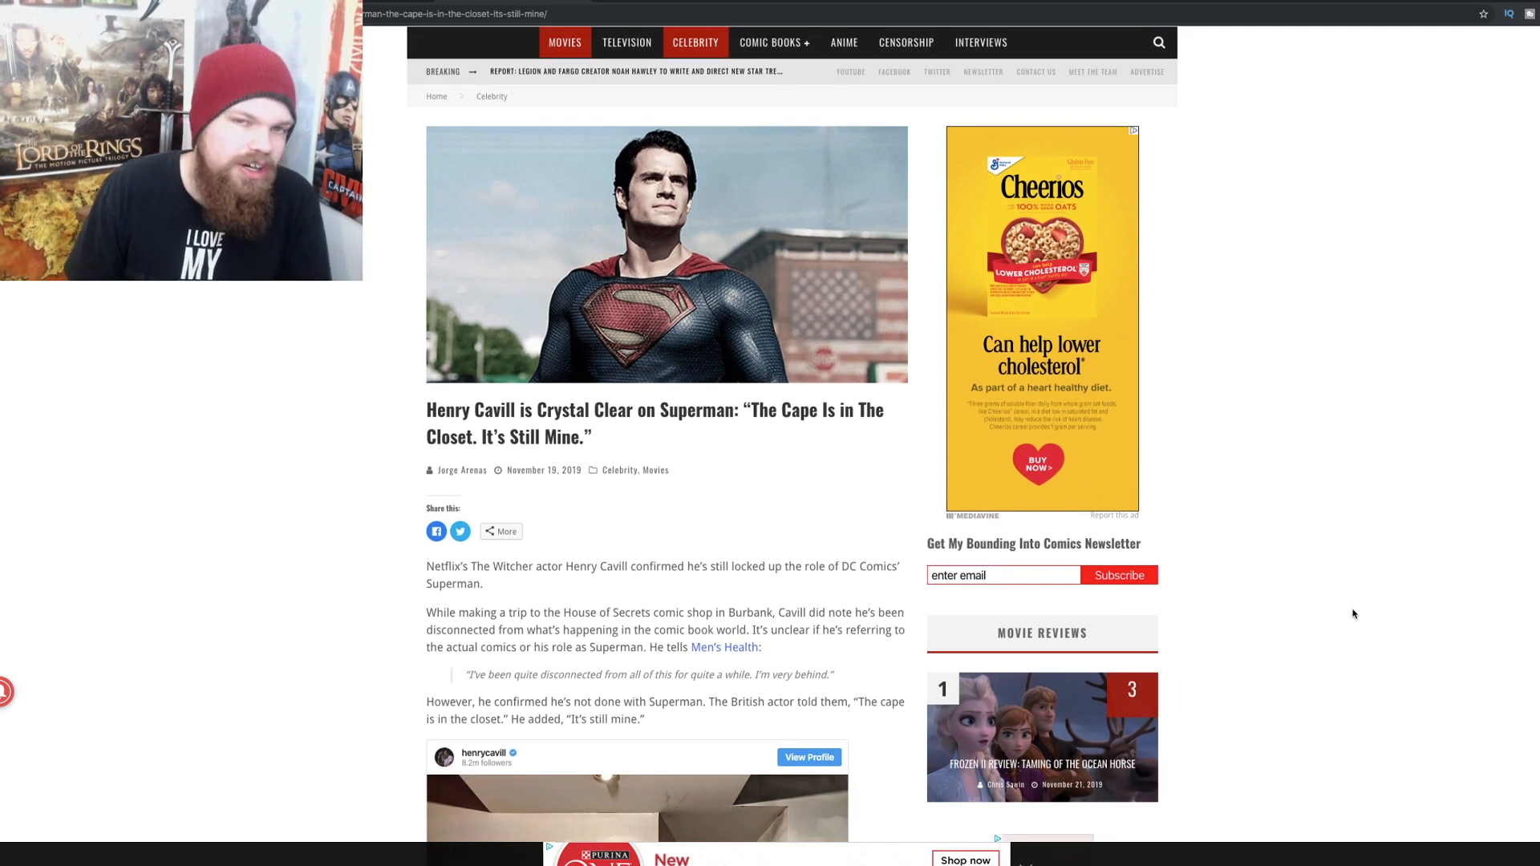
{"action": "scroll", "scroll_direction": "down", "scroll_amount": 3}
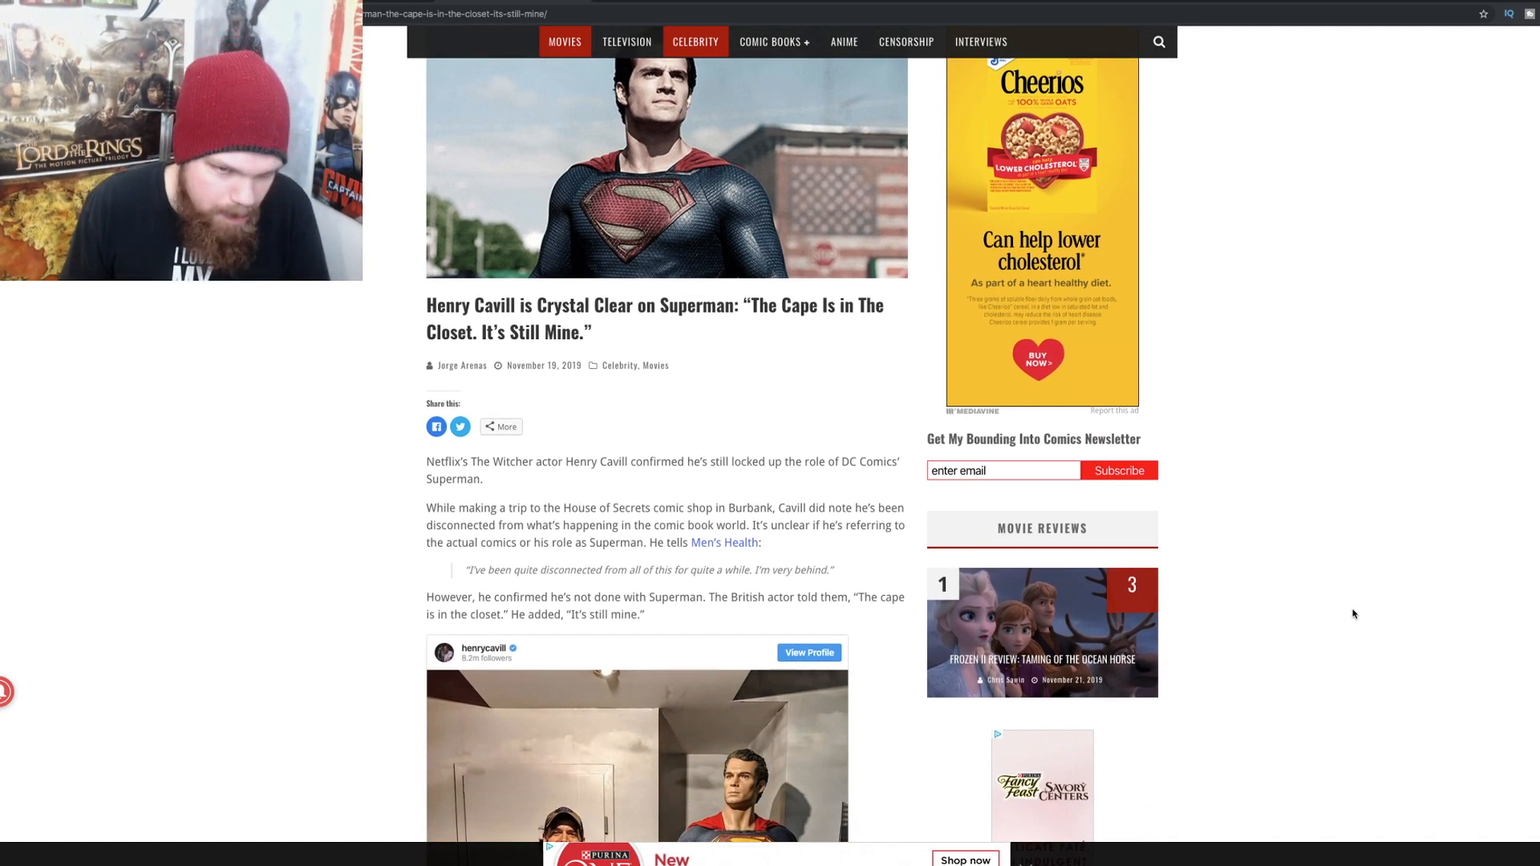
{"action": "scroll", "scroll_direction": "down", "scroll_amount": 3}
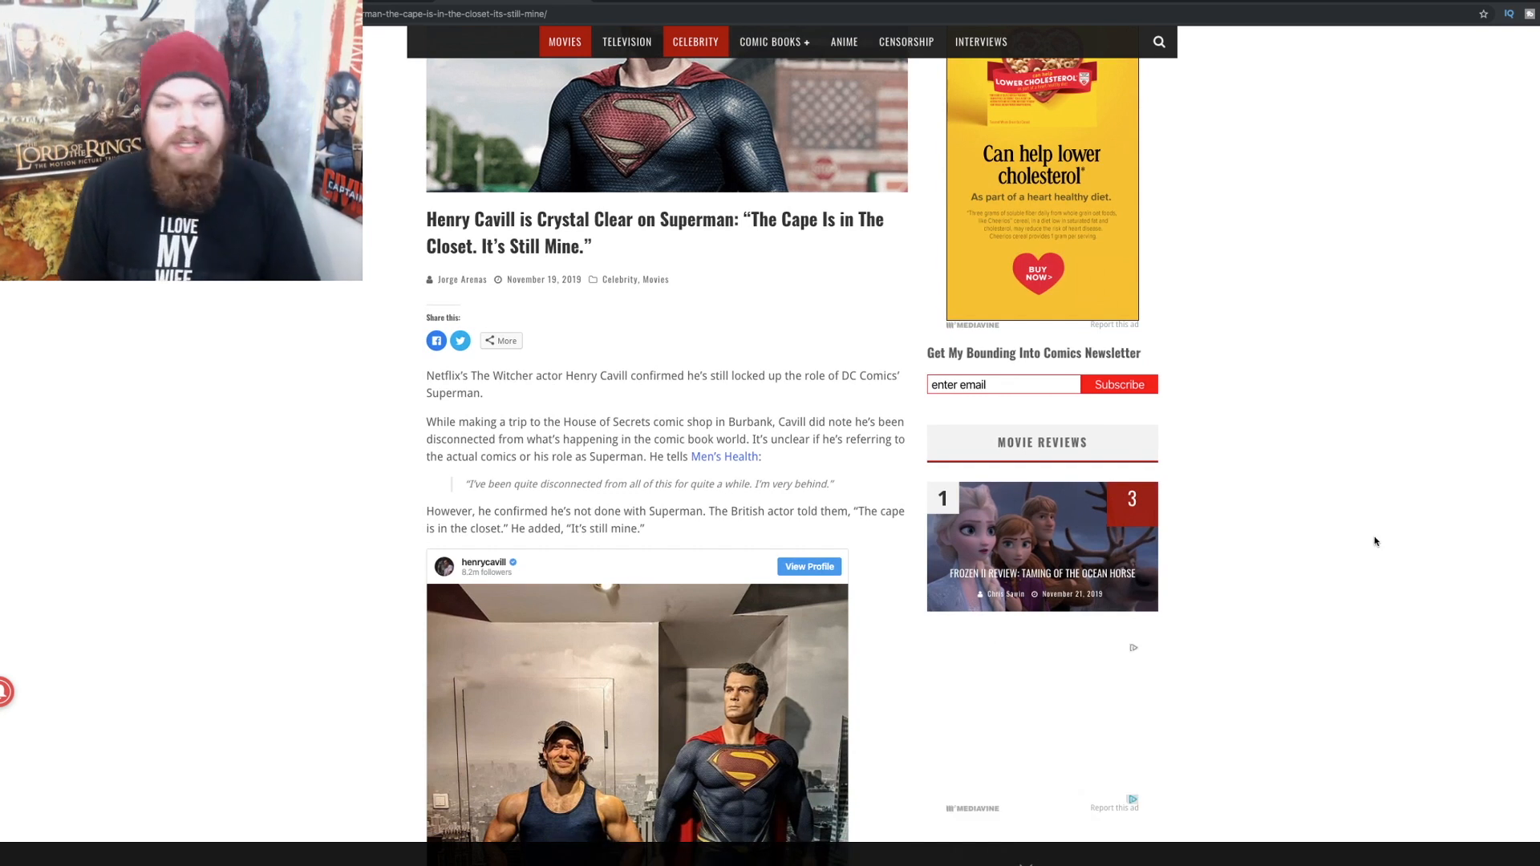
{"action": "mouse_move", "coordinate": [1419, 563]}
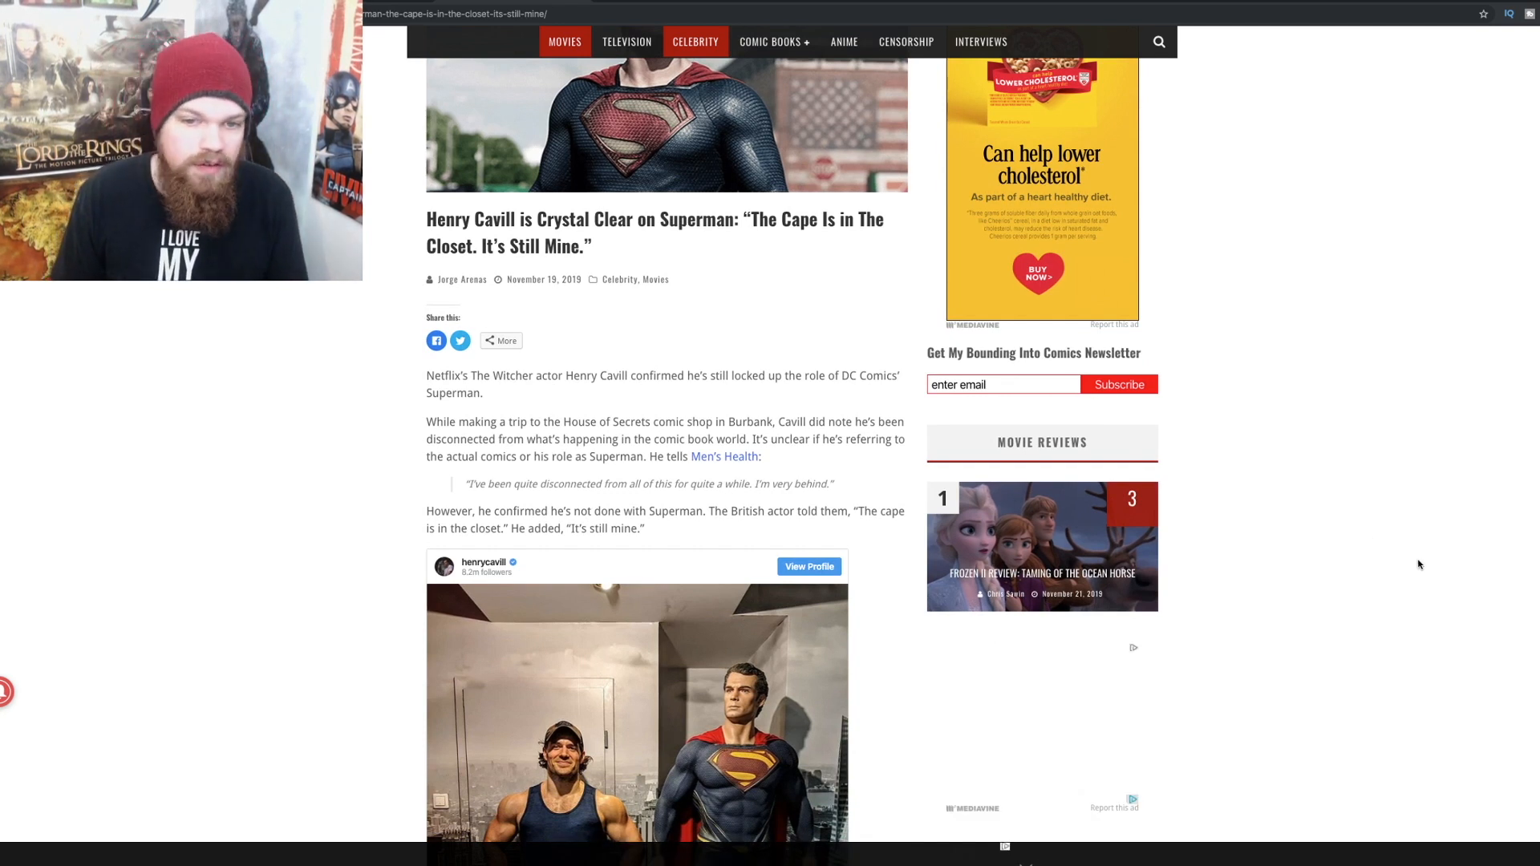
{"action": "scroll", "scroll_direction": "down", "scroll_amount": 3}
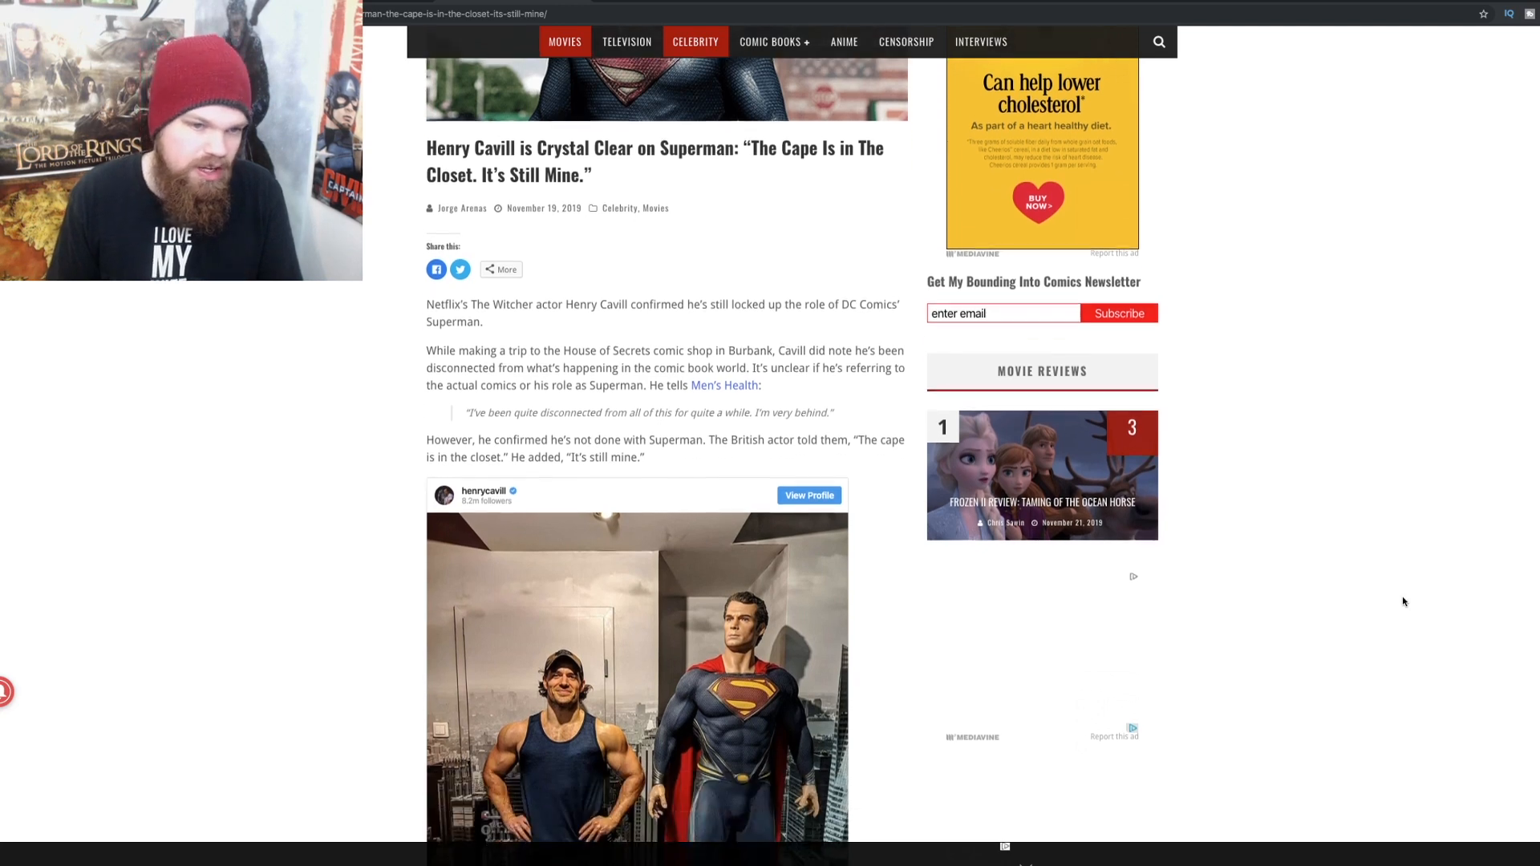
{"action": "scroll", "scroll_direction": "down", "scroll_amount": 3}
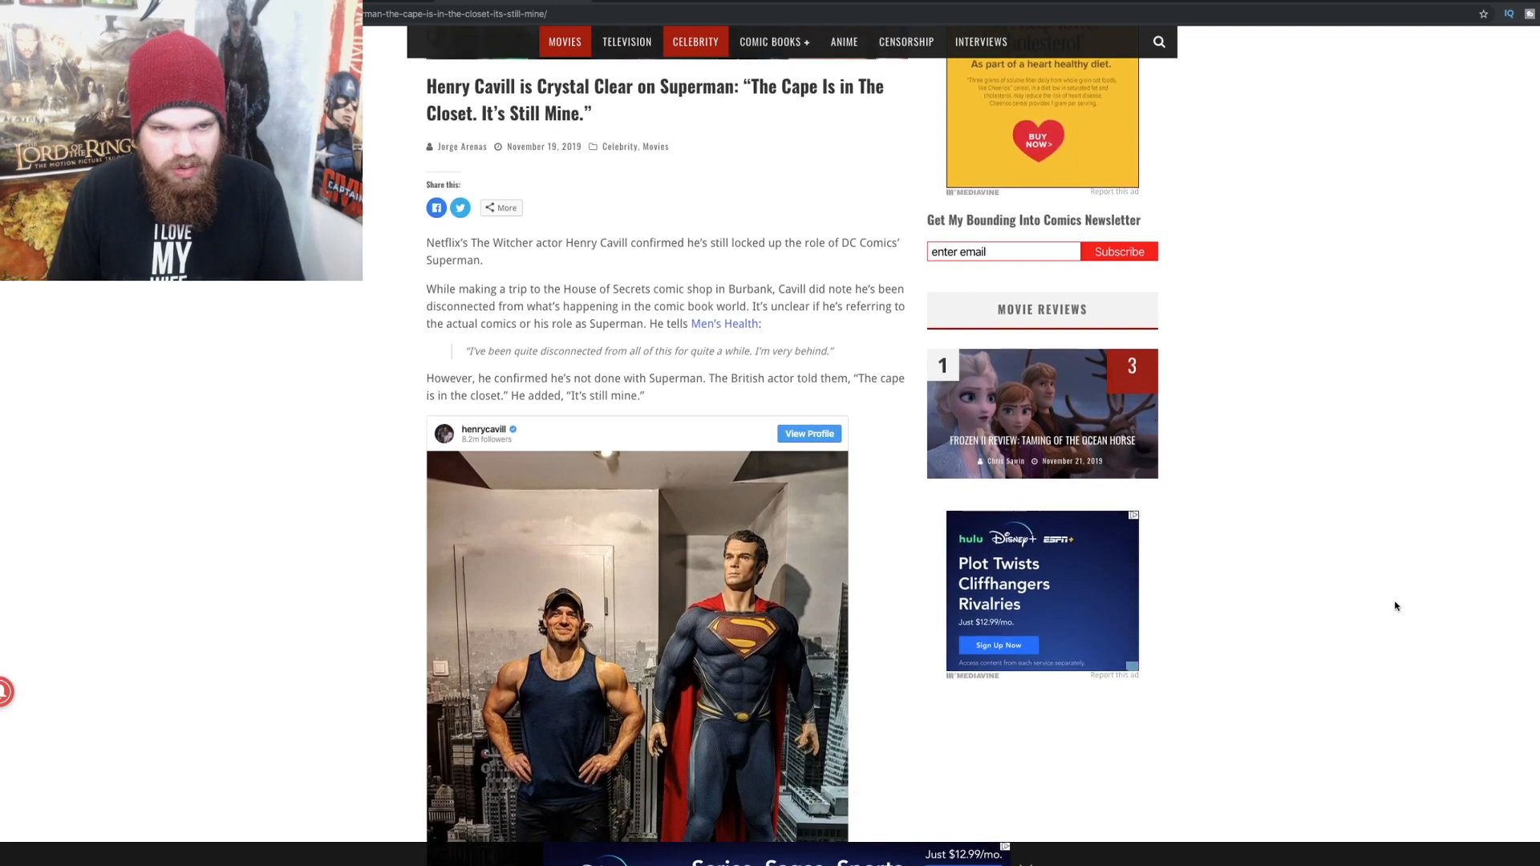
{"action": "scroll", "scroll_direction": "down", "scroll_amount": 3}
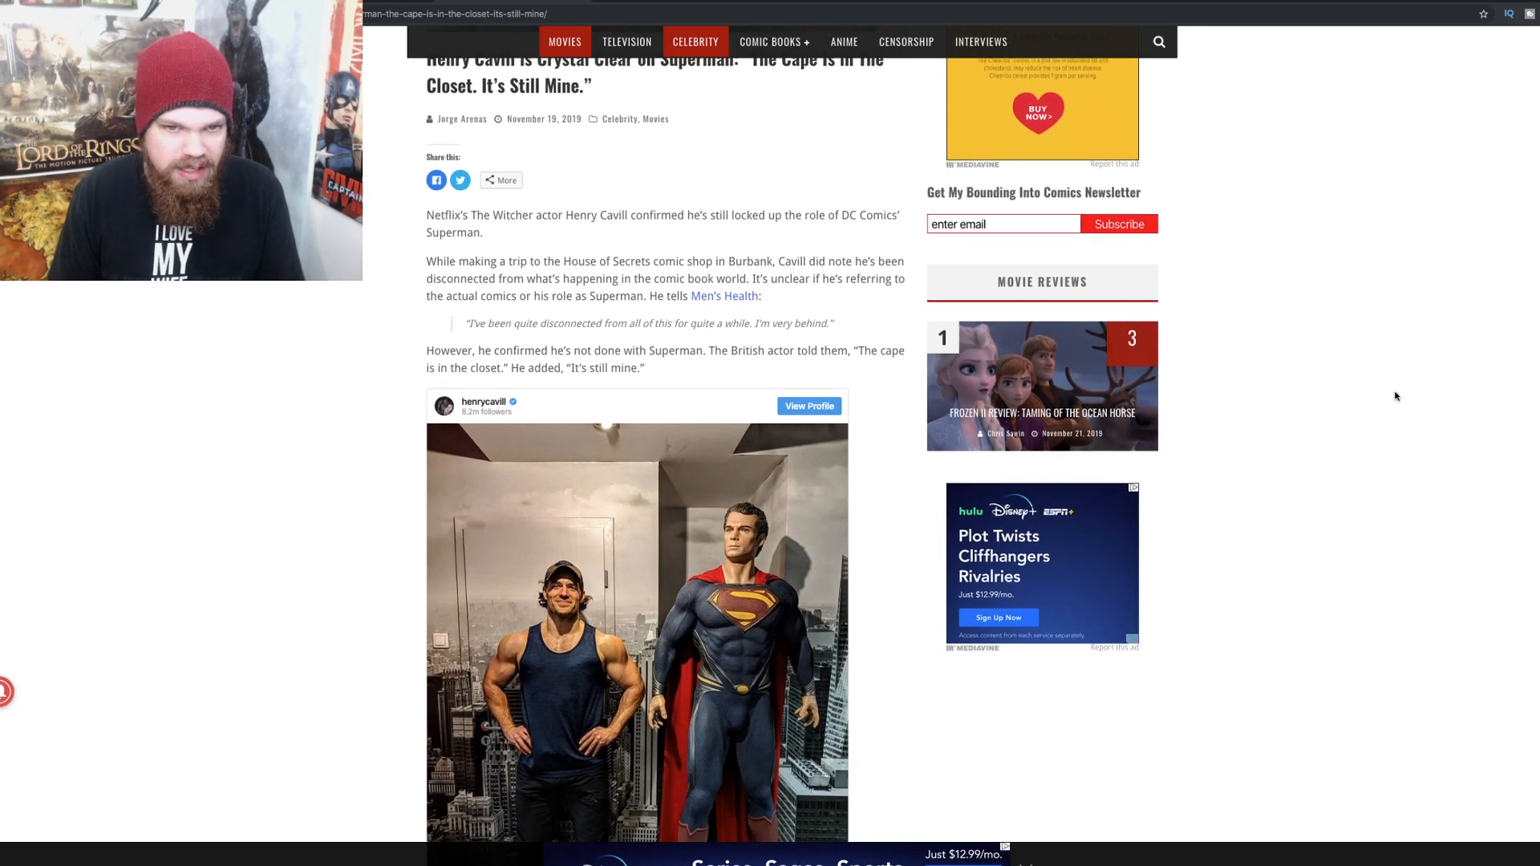
{"action": "mouse_move", "coordinate": [1464, 394]}
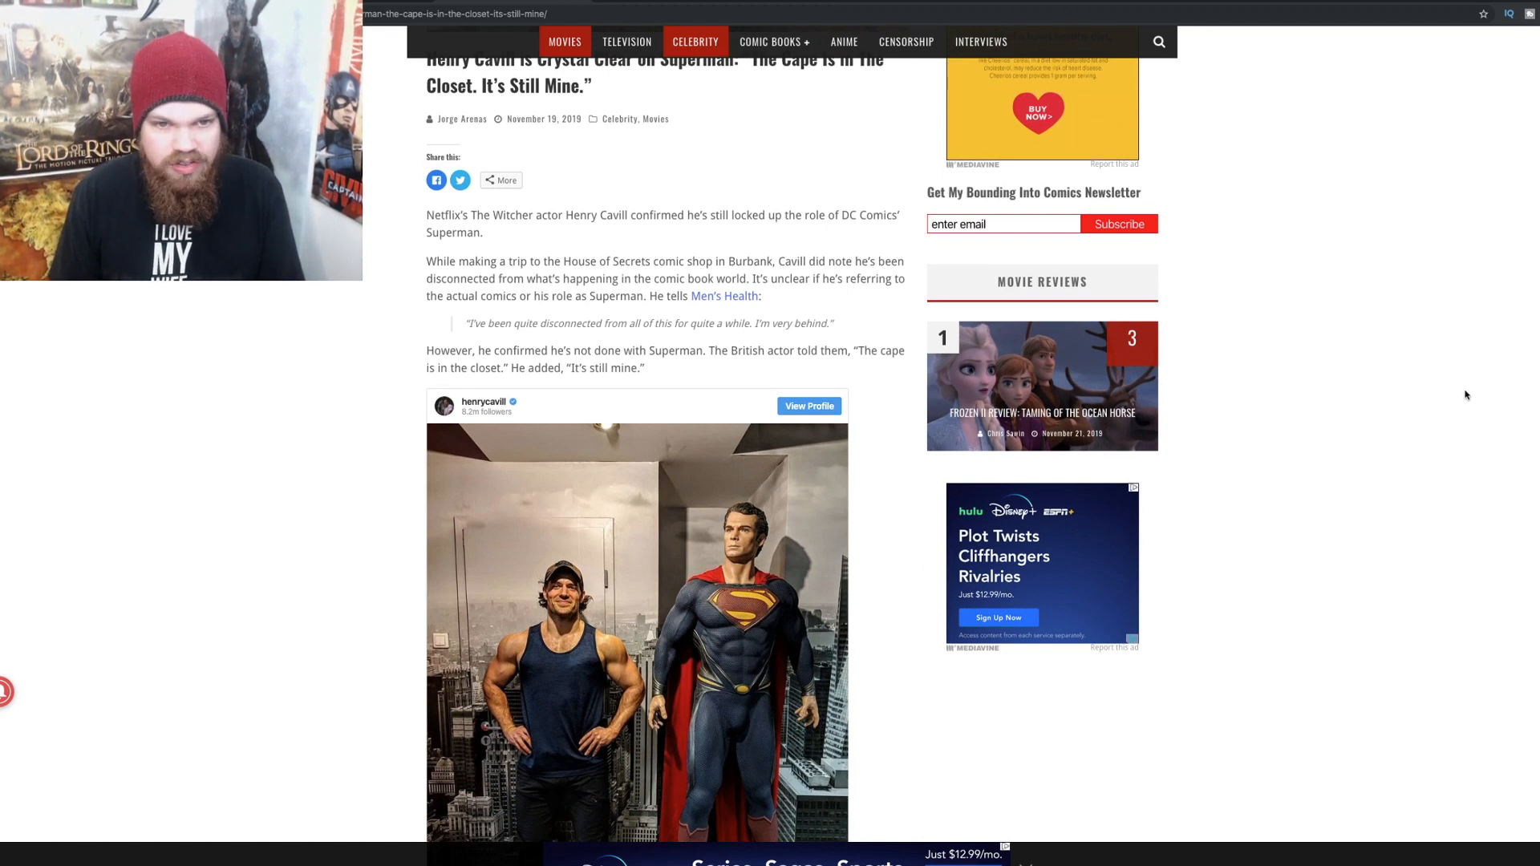
{"action": "scroll", "scroll_direction": "down", "scroll_amount": 3}
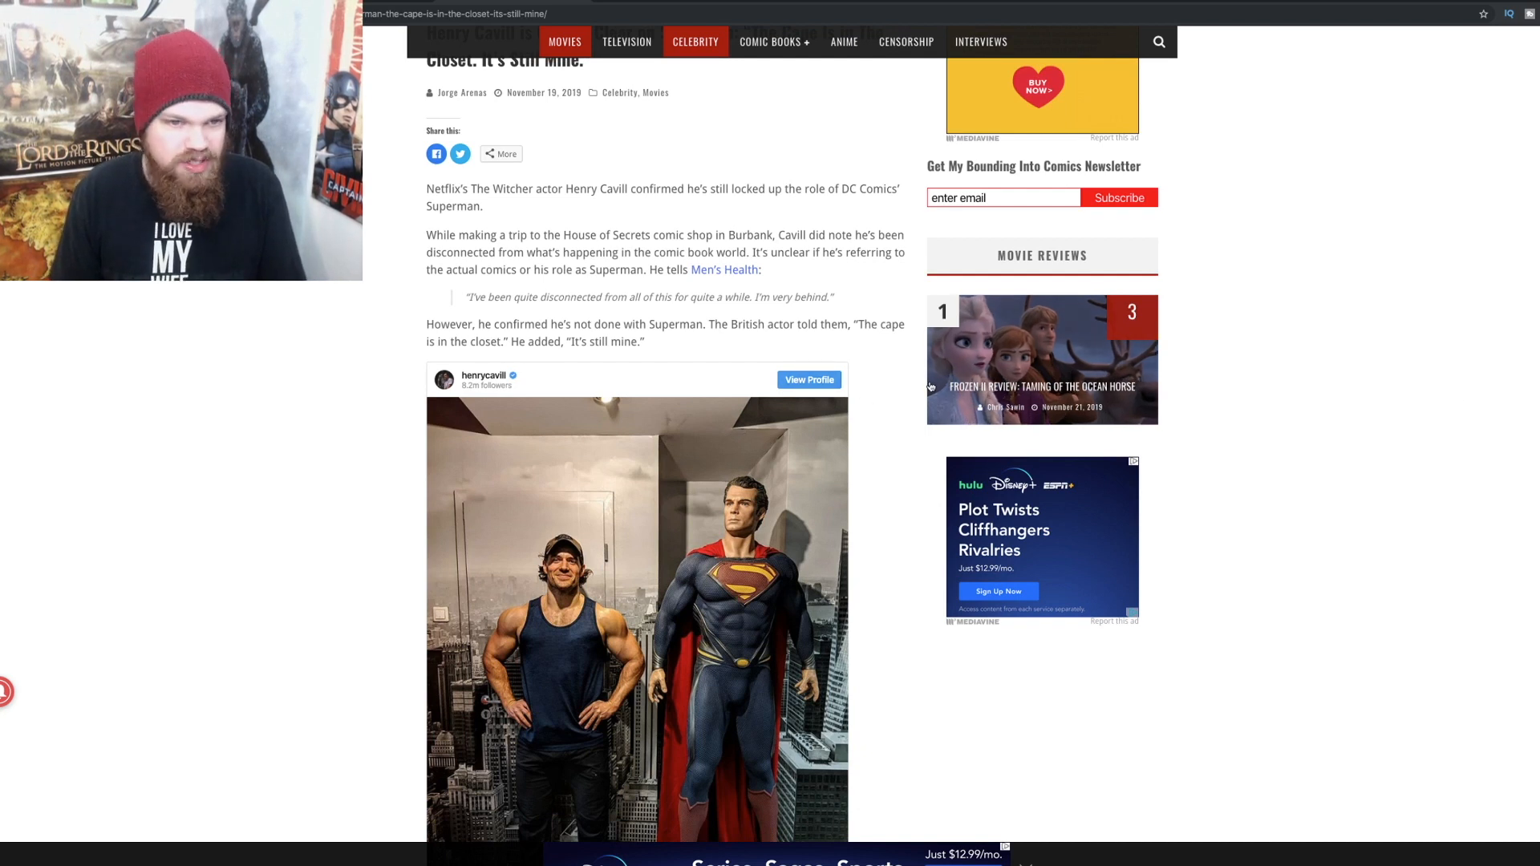
{"action": "scroll", "scroll_direction": "down", "scroll_amount": 3}
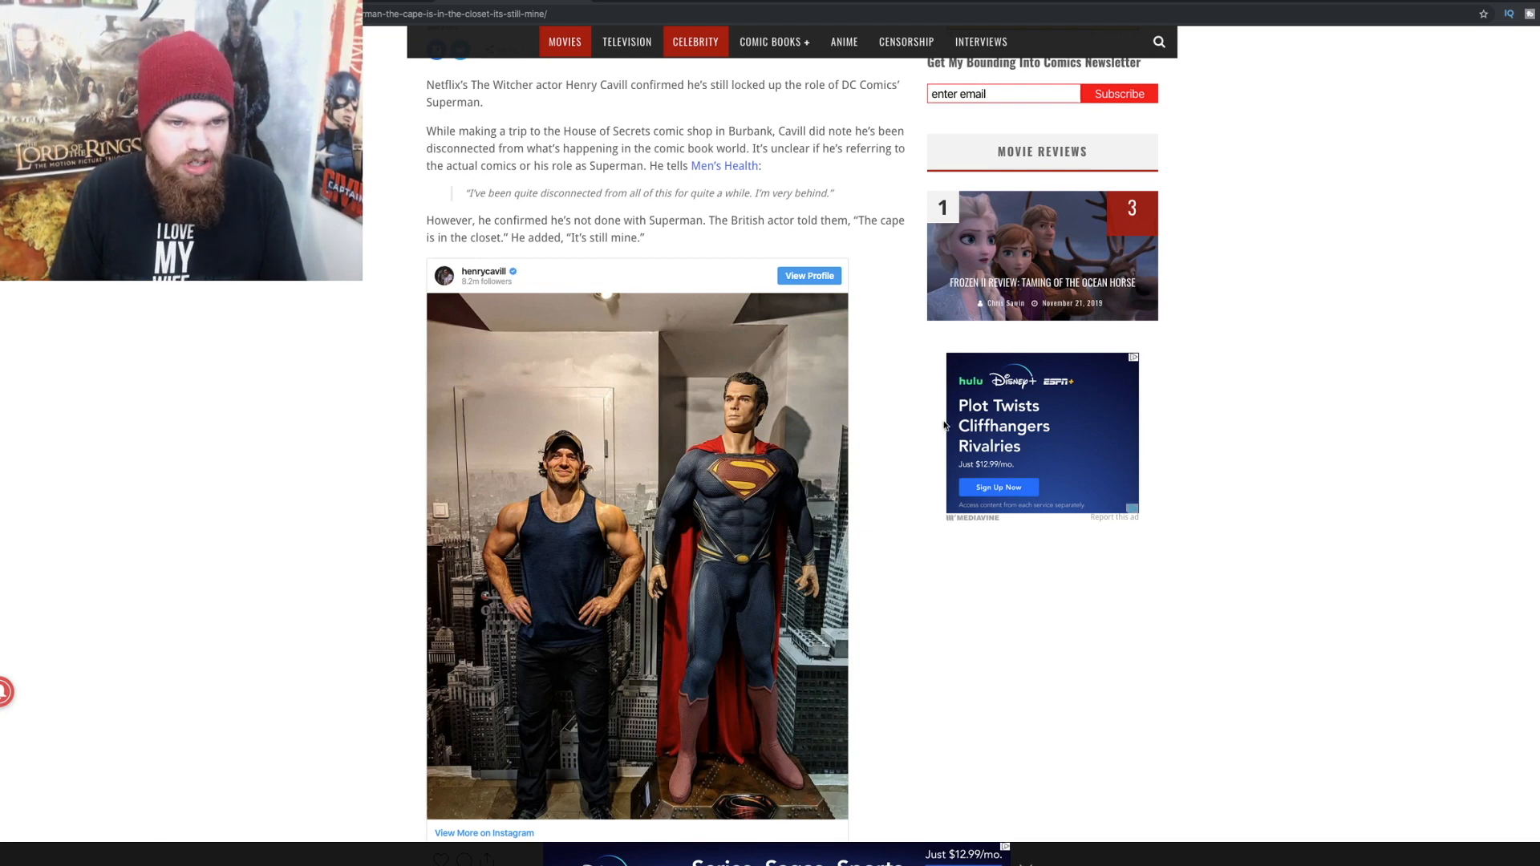
Step: Continue through Cavill's quotes on the role and the Warner Bros. reports toward the highlight video
{"action": "scroll", "scroll_direction": "down", "scroll_amount": 3}
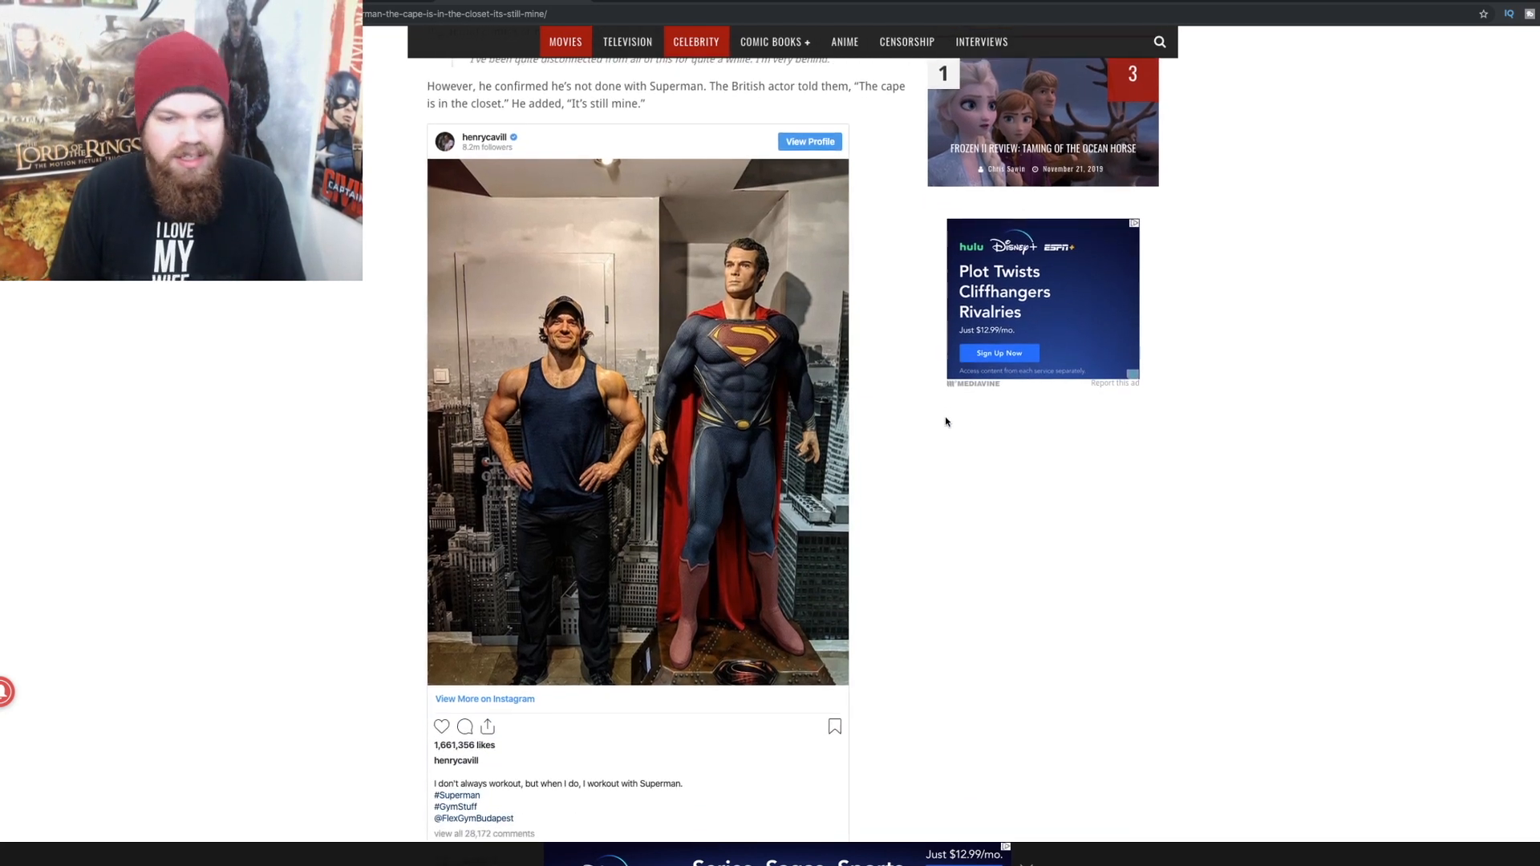
{"action": "scroll", "scroll_direction": "down", "scroll_amount": 3}
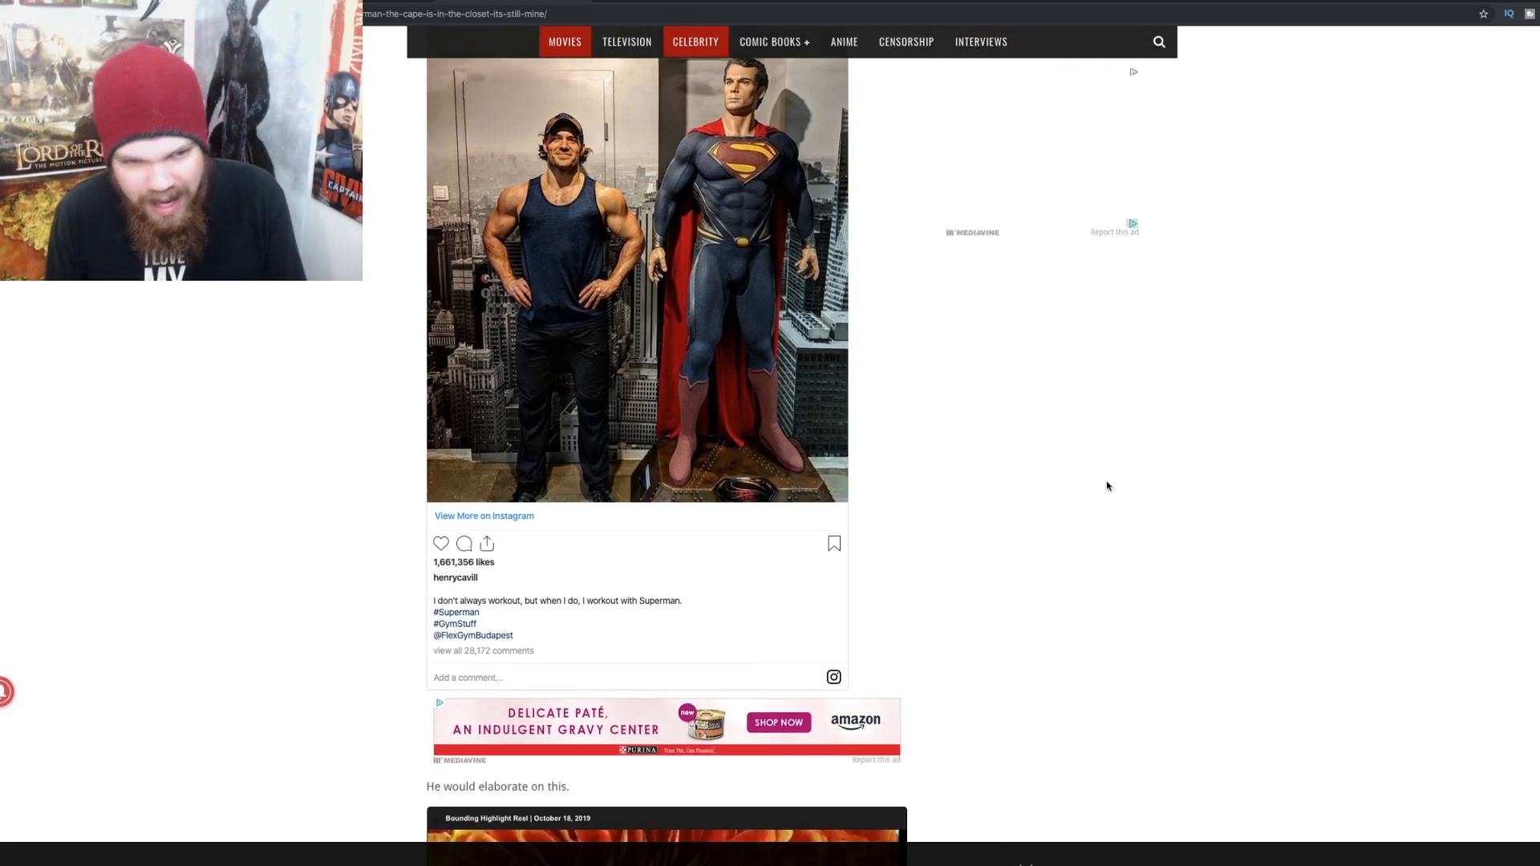
{"action": "scroll", "scroll_direction": "up", "scroll_amount": 3}
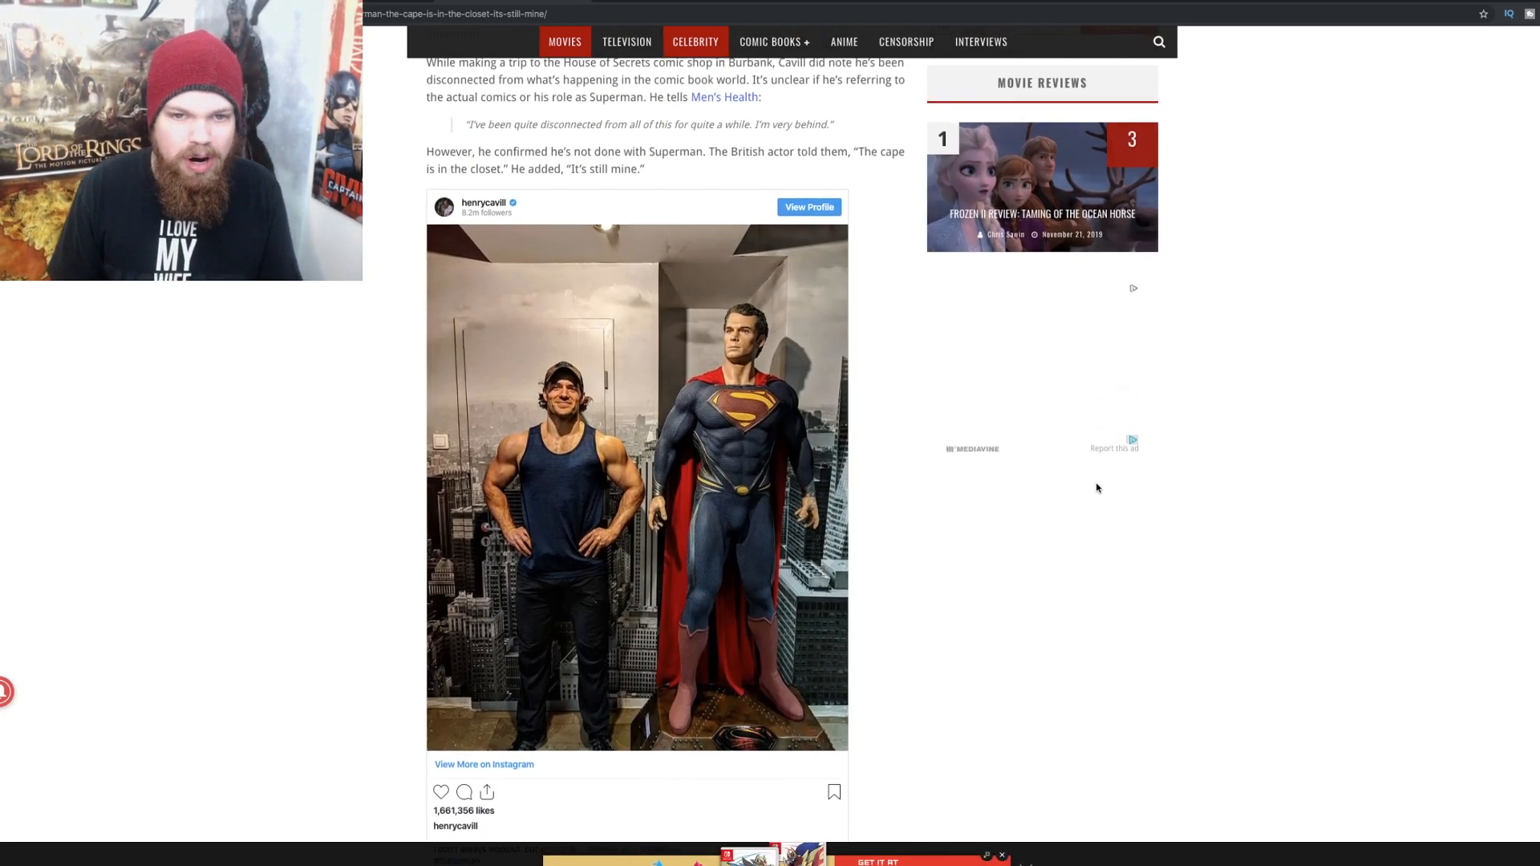
{"action": "scroll", "scroll_direction": "up", "scroll_amount": 3}
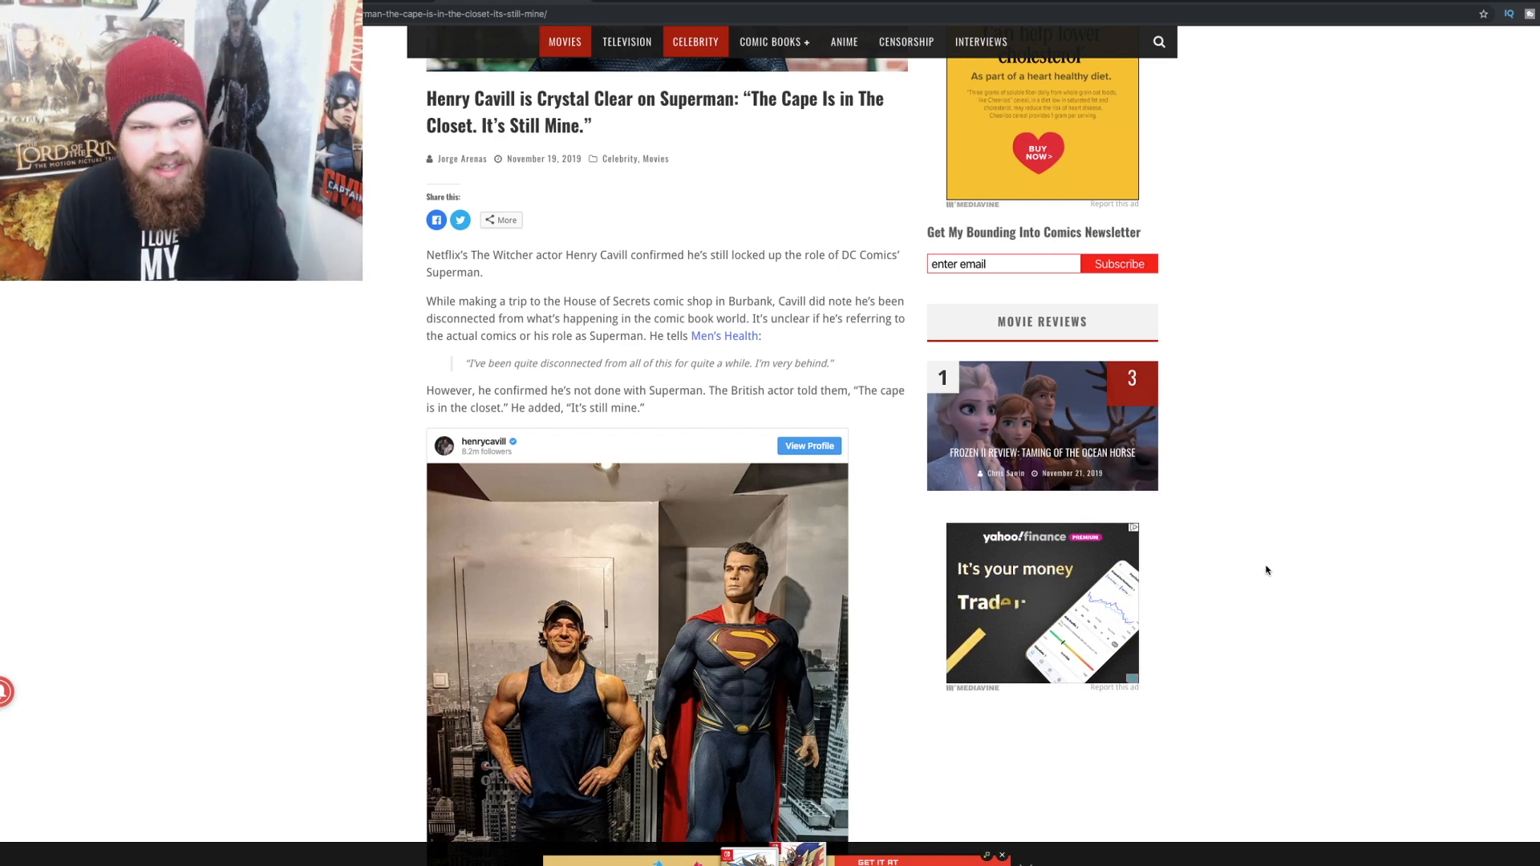
{"action": "scroll", "scroll_direction": "down", "scroll_amount": 3}
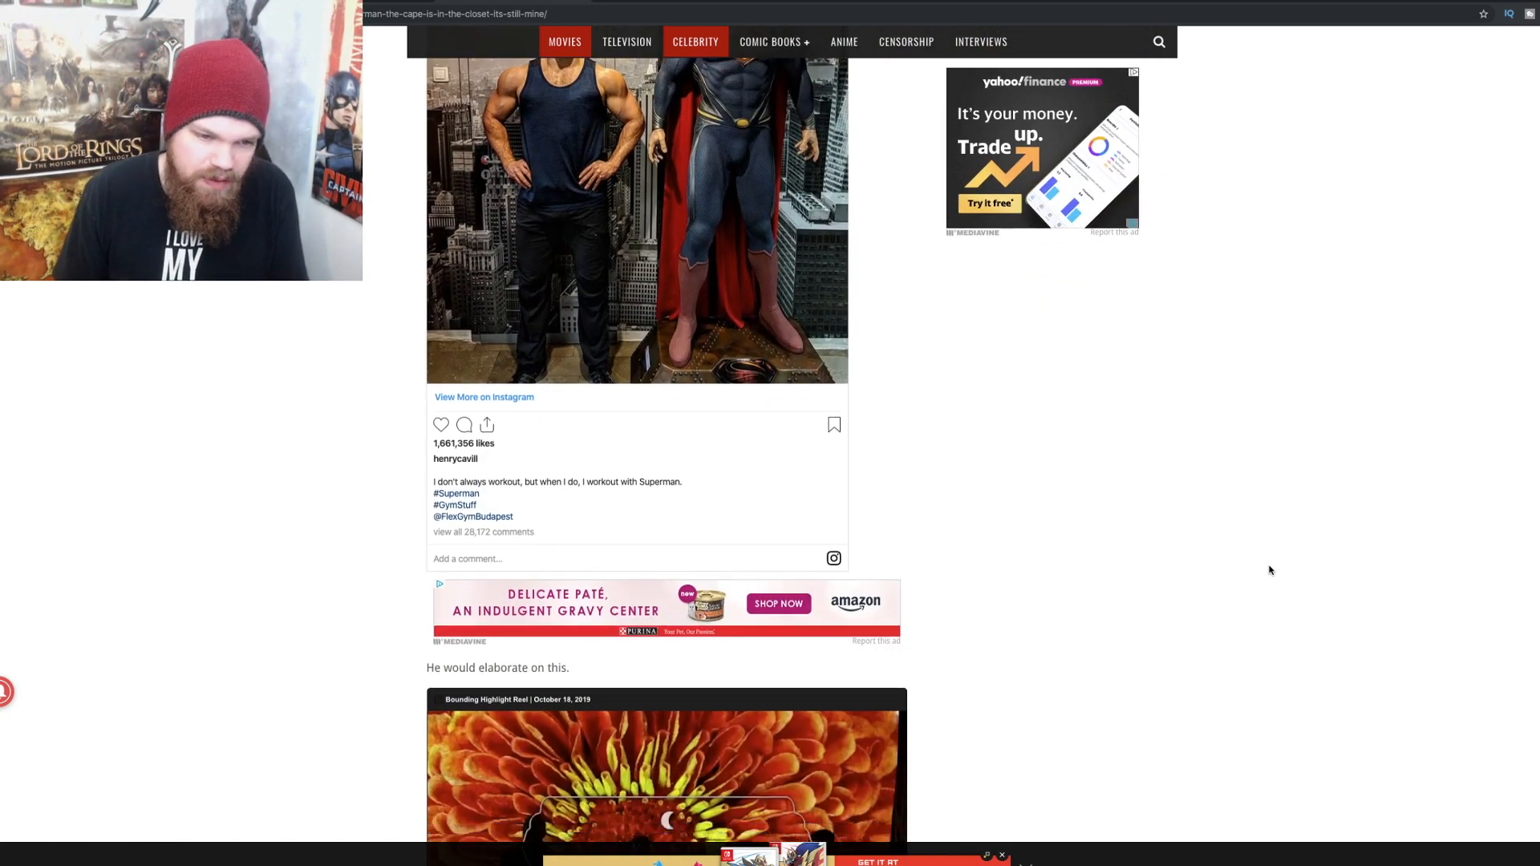
{"action": "scroll", "scroll_direction": "up", "scroll_amount": 3}
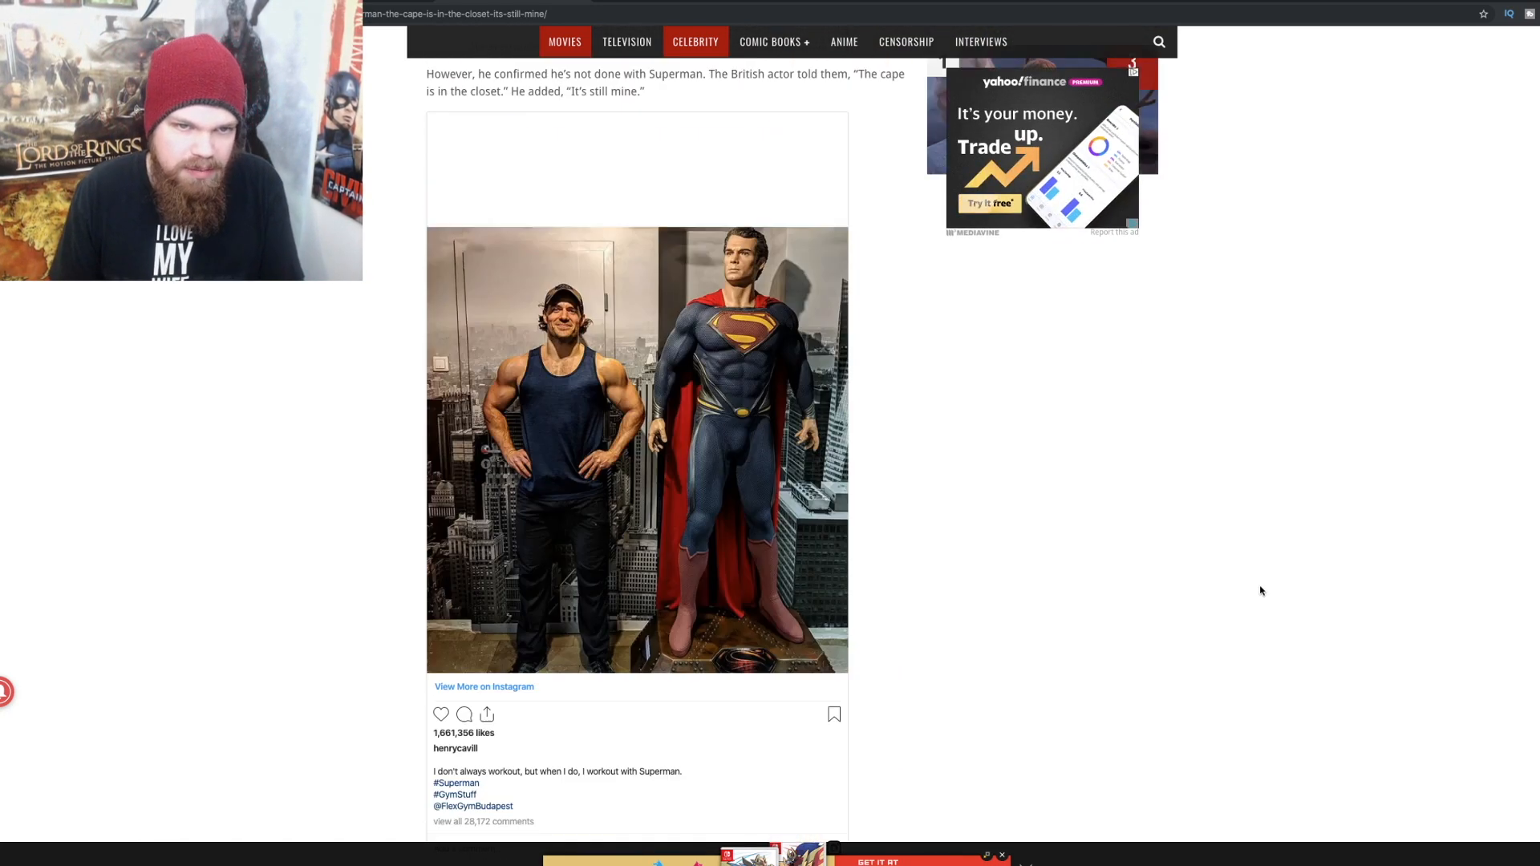
{"action": "scroll", "scroll_direction": "down", "scroll_amount": 3}
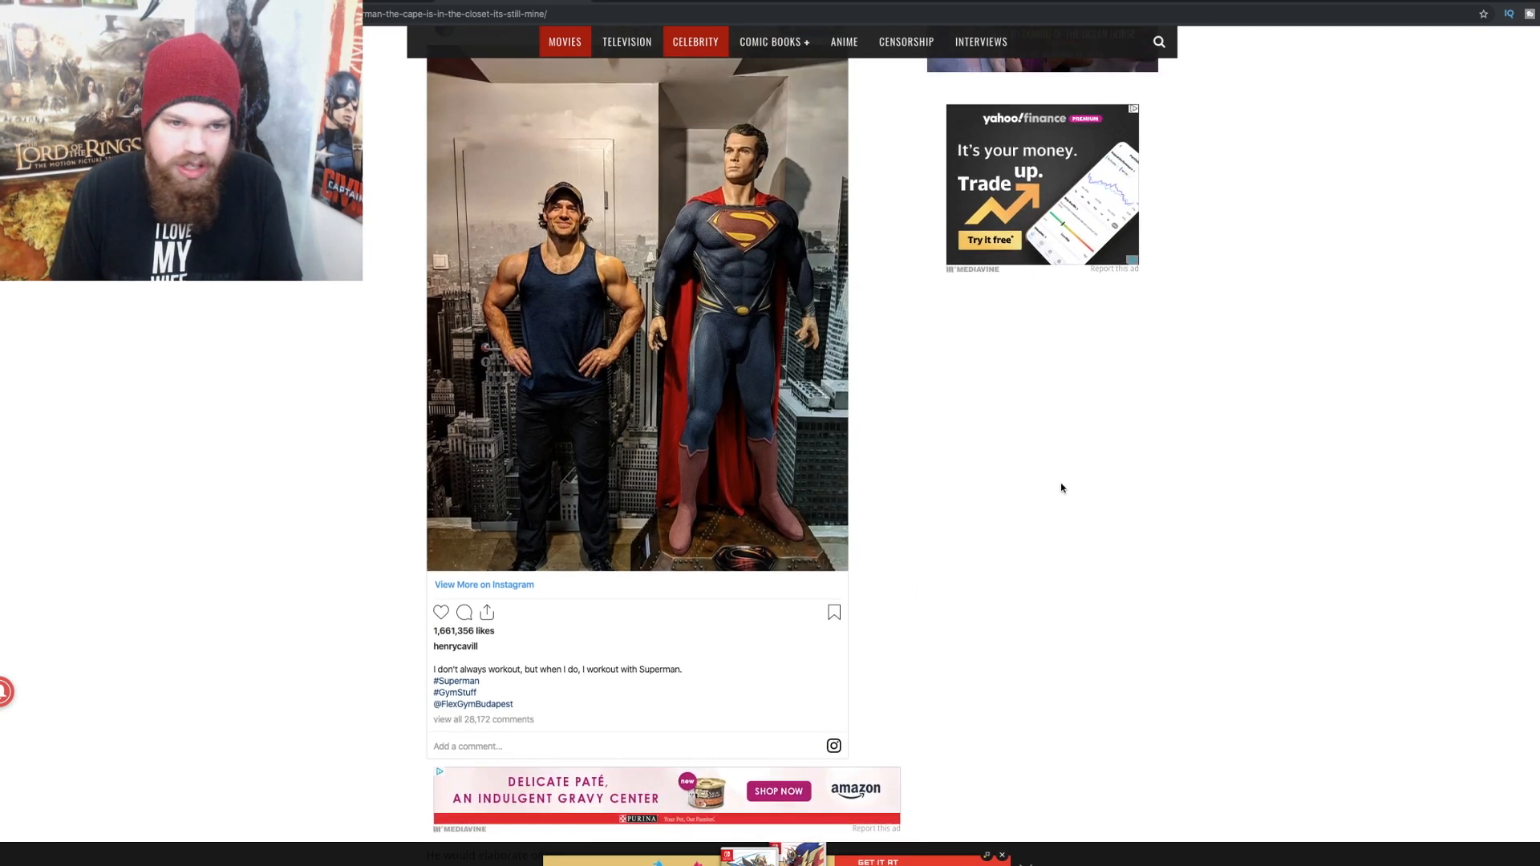
{"action": "mouse_move", "coordinate": [971, 401]}
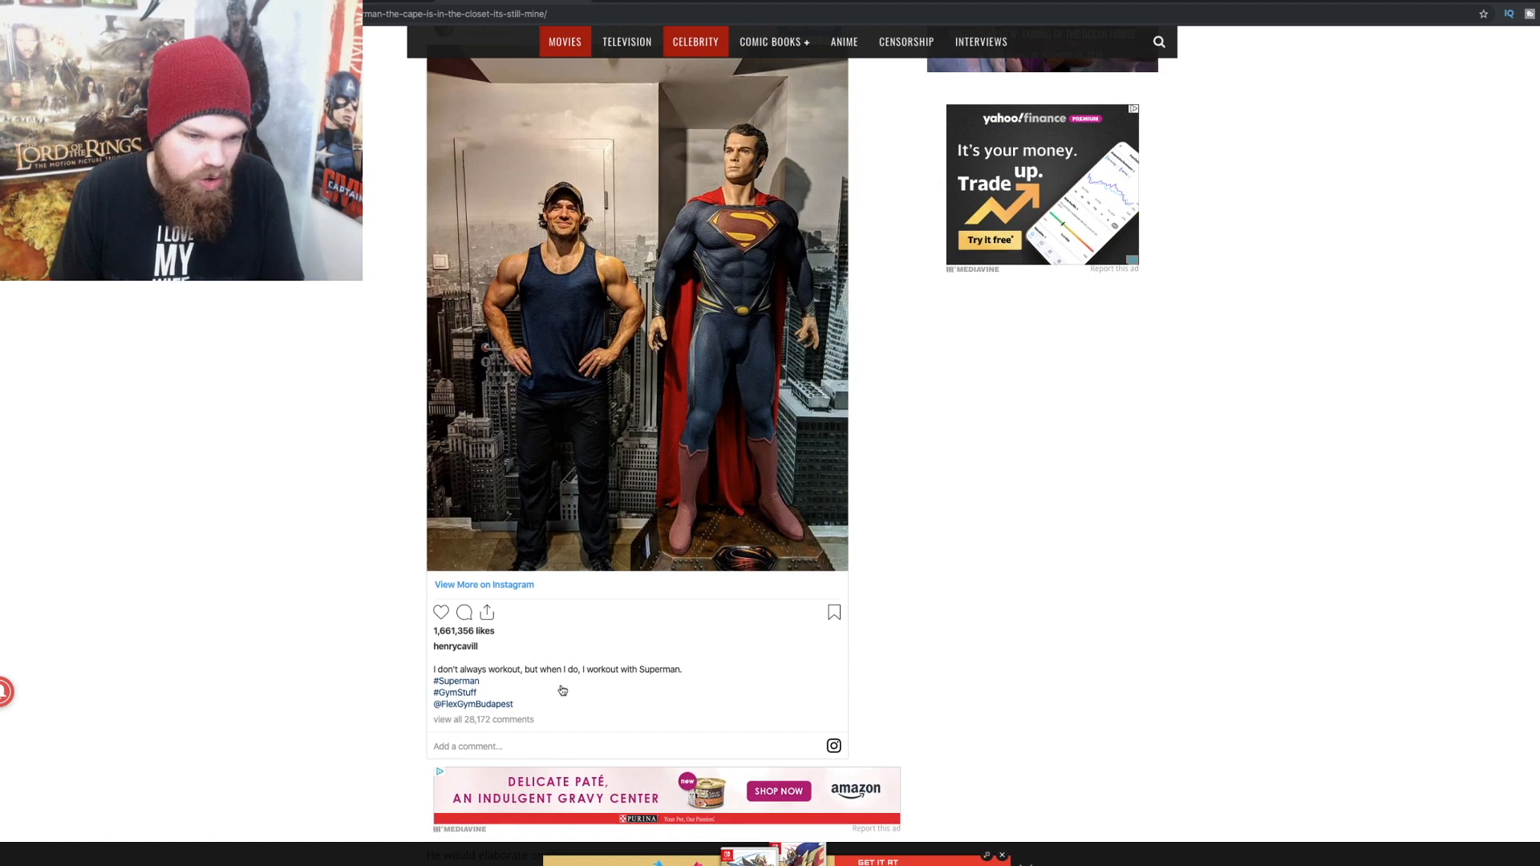
{"action": "mouse_move", "coordinate": [1208, 256]}
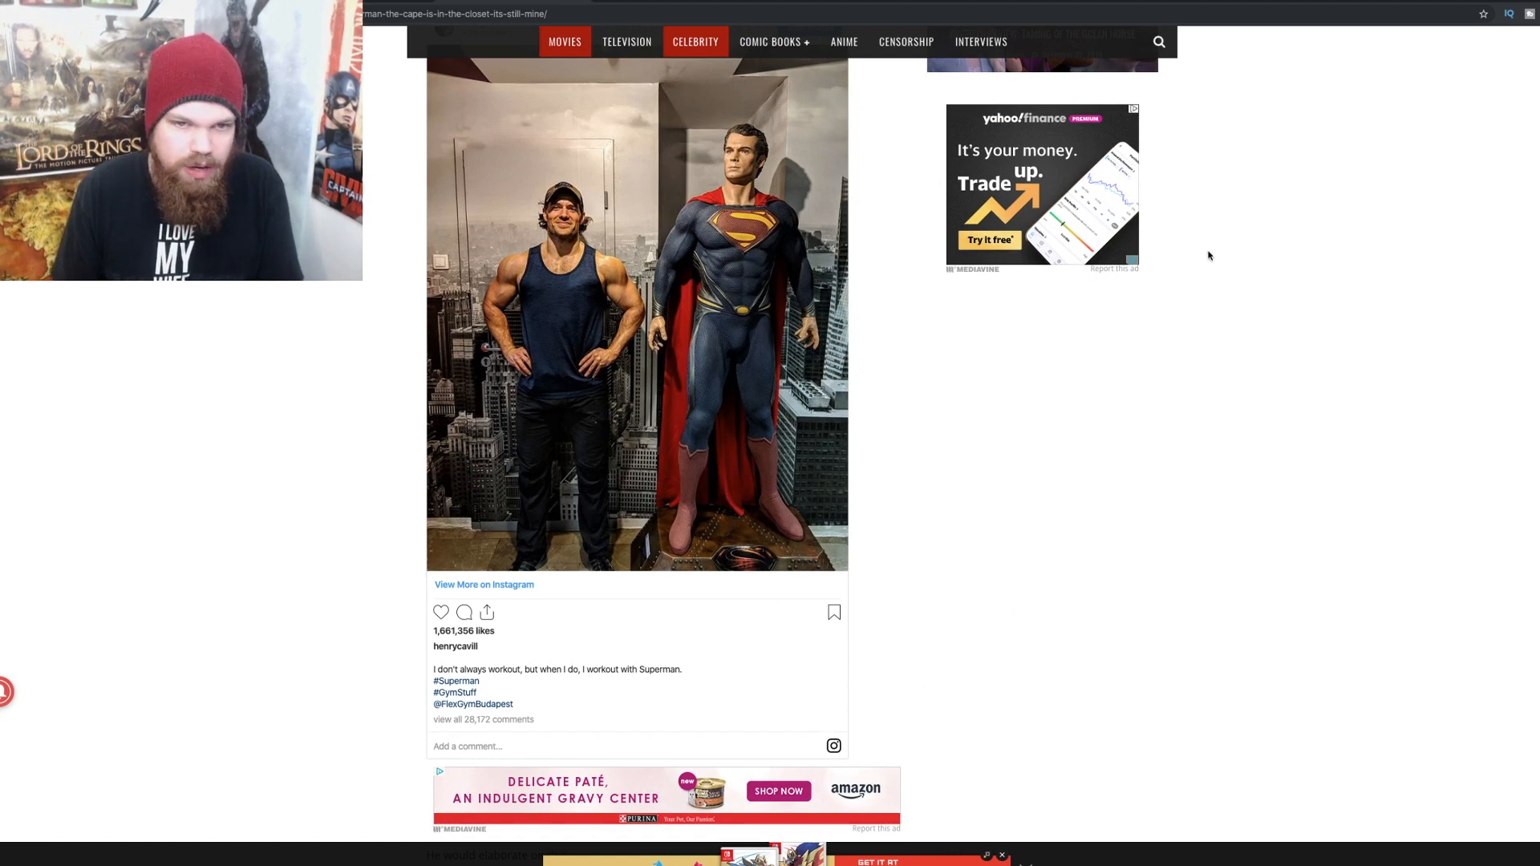
{"action": "mouse_move", "coordinate": [978, 496]}
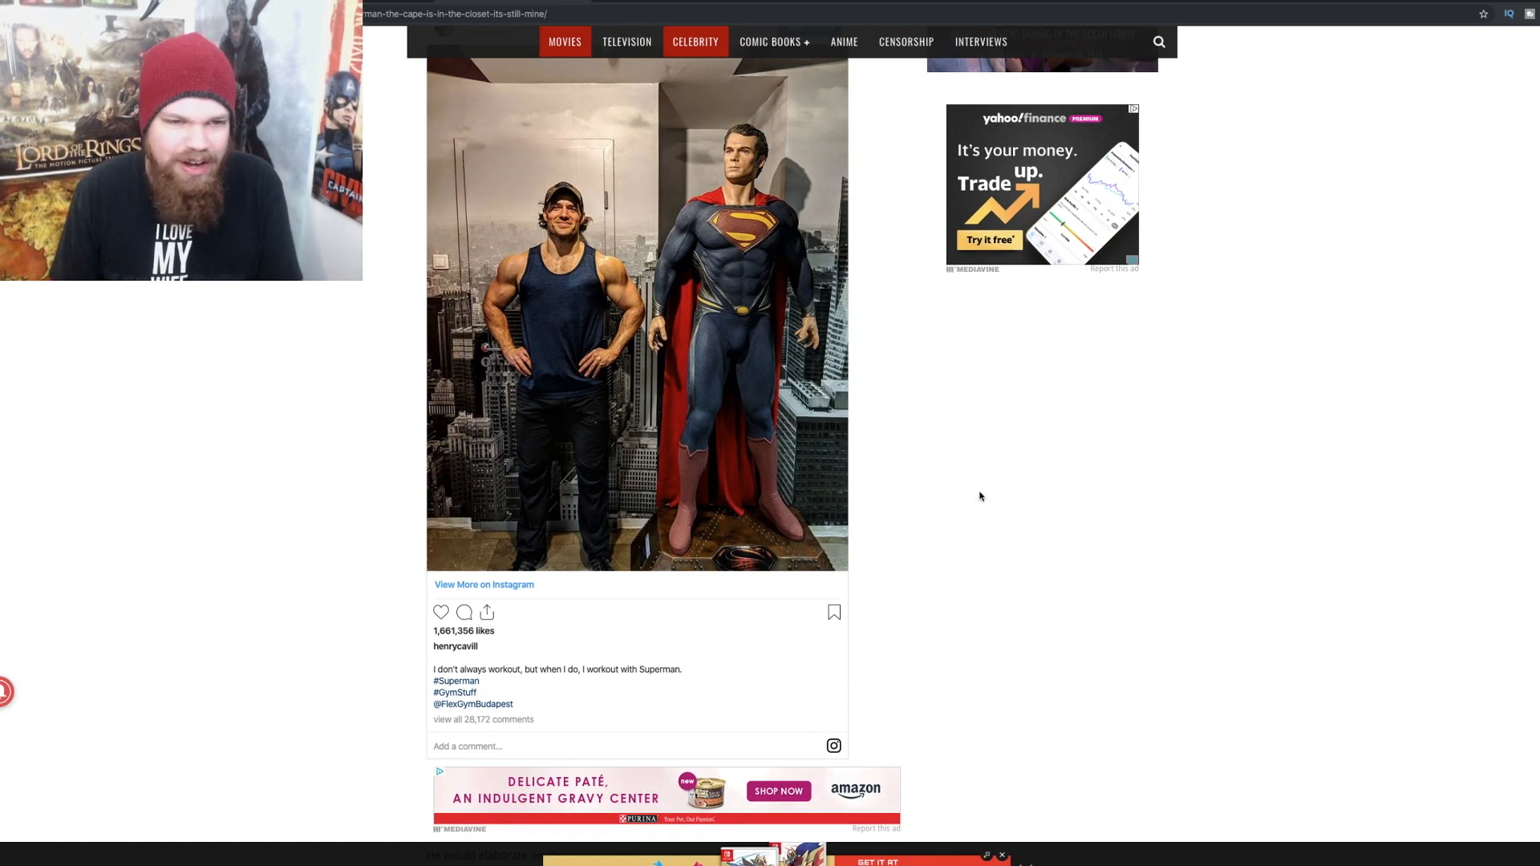
{"action": "mouse_move", "coordinate": [750, 409]}
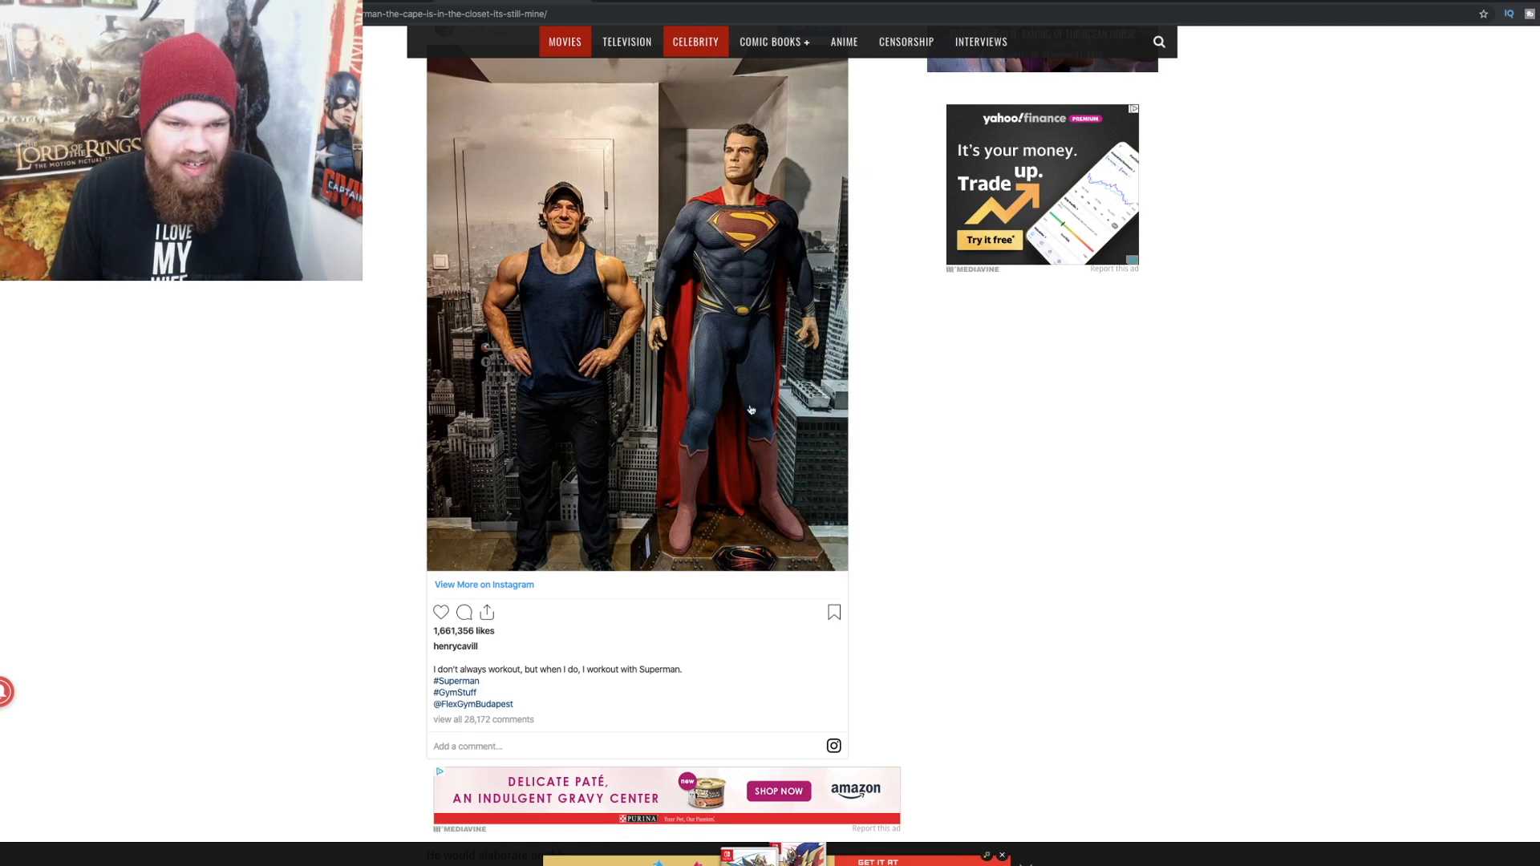
{"action": "mouse_move", "coordinate": [1136, 478]}
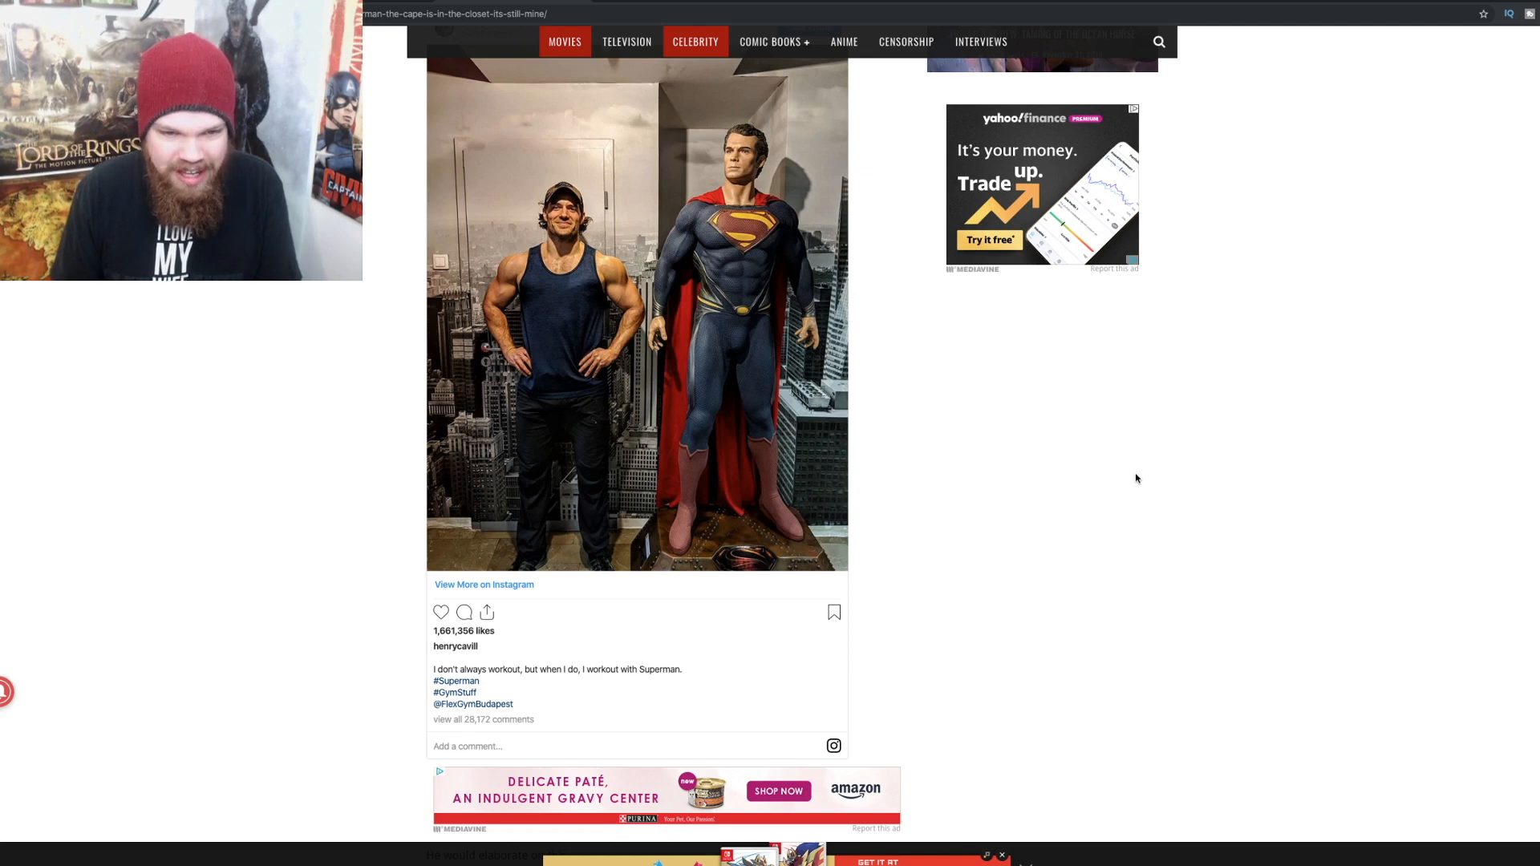
{"action": "scroll", "scroll_direction": "down", "scroll_amount": 3}
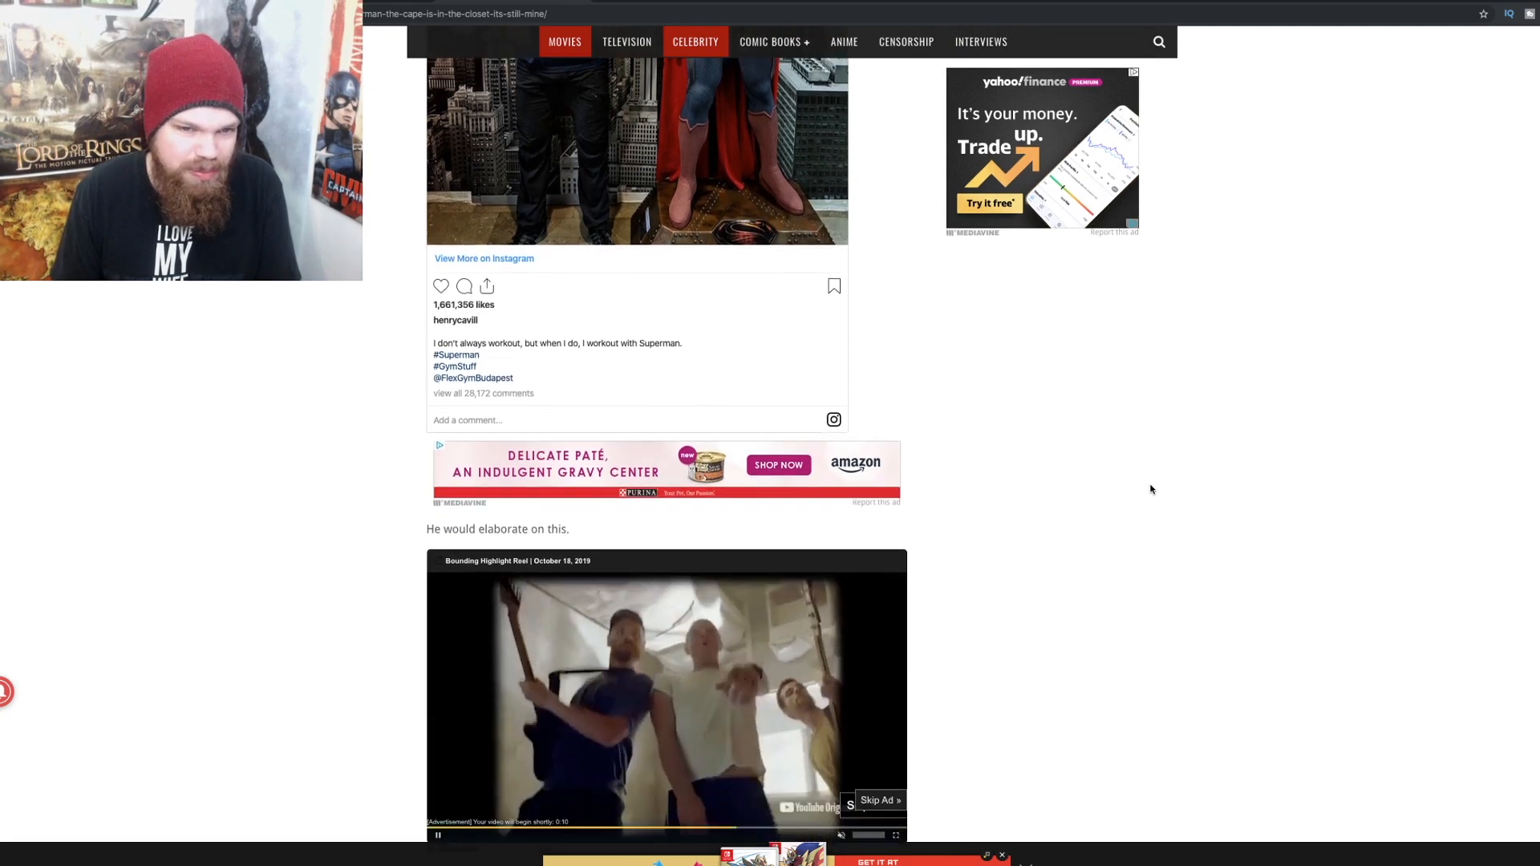
{"action": "scroll", "scroll_direction": "down", "scroll_amount": 3}
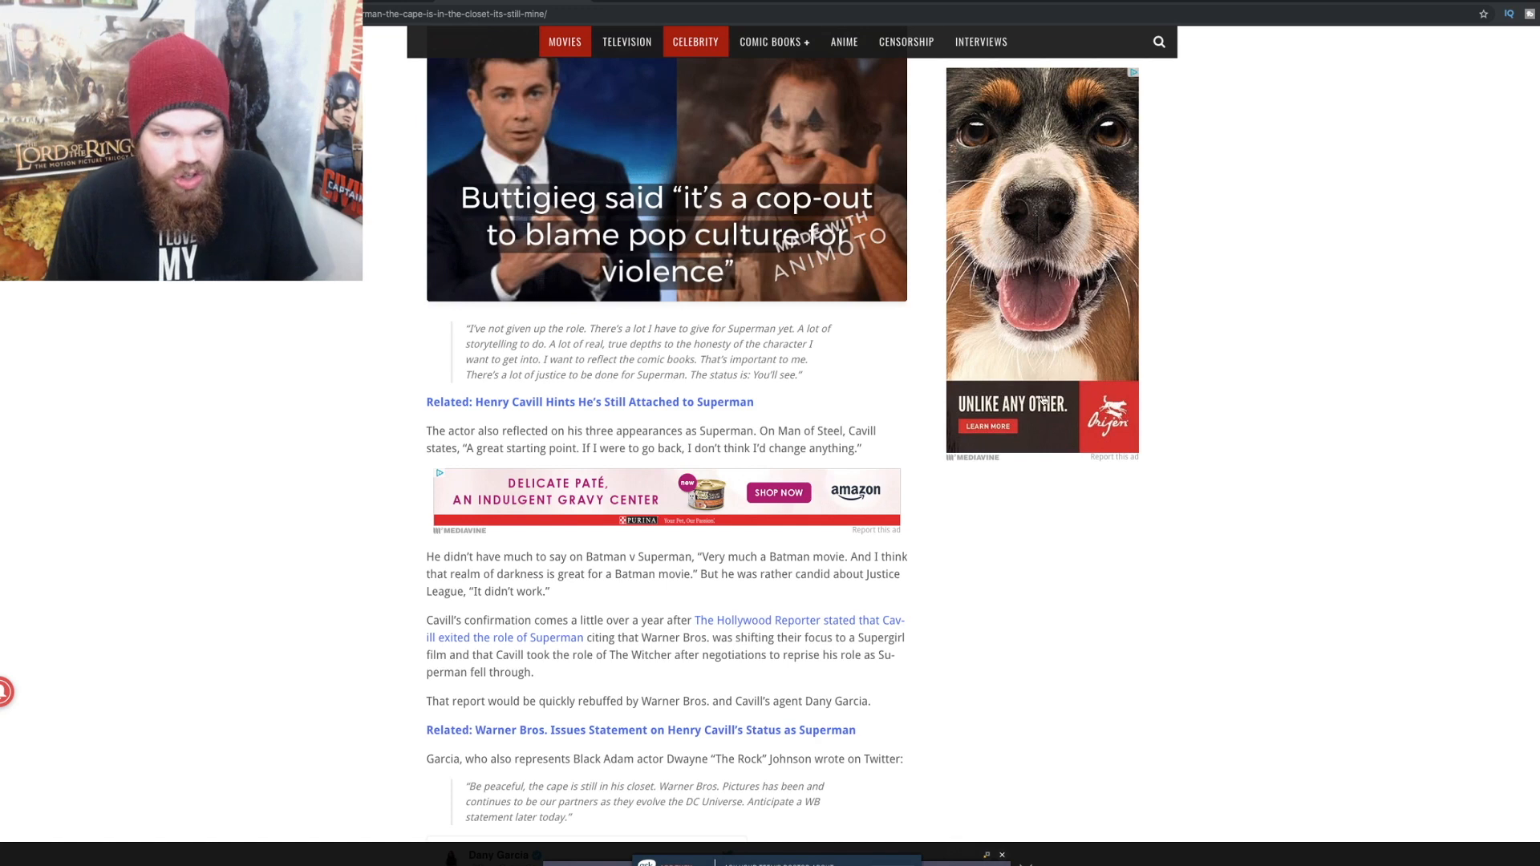
Step: Read Dany Garcia's tweet and the Warner Bros. statement, then scroll back toward the headline
{"action": "scroll", "scroll_direction": "down", "scroll_amount": 3}
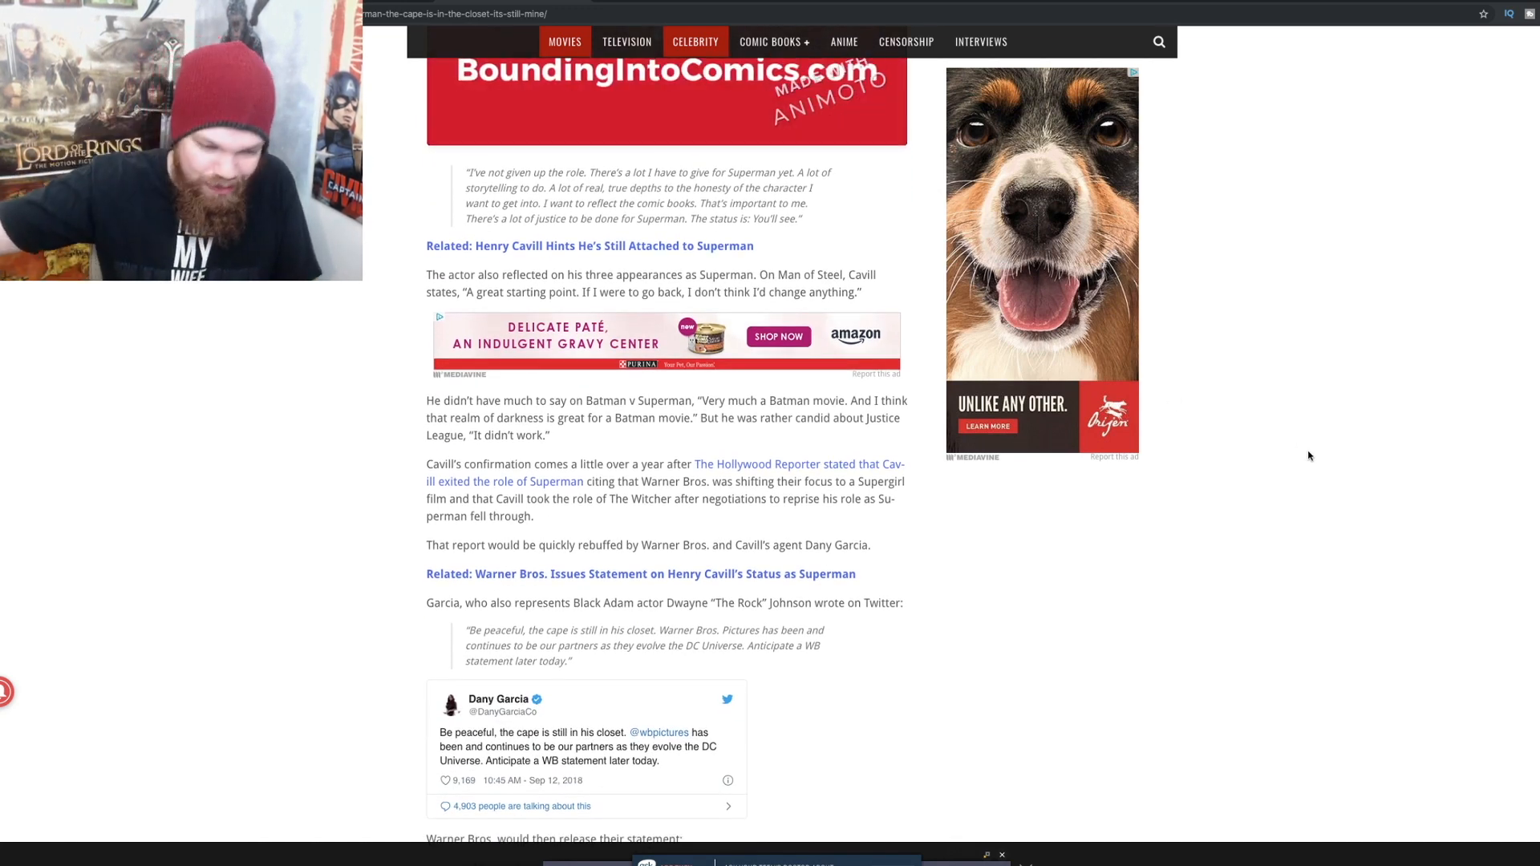
{"action": "mouse_move", "coordinate": [1248, 651]}
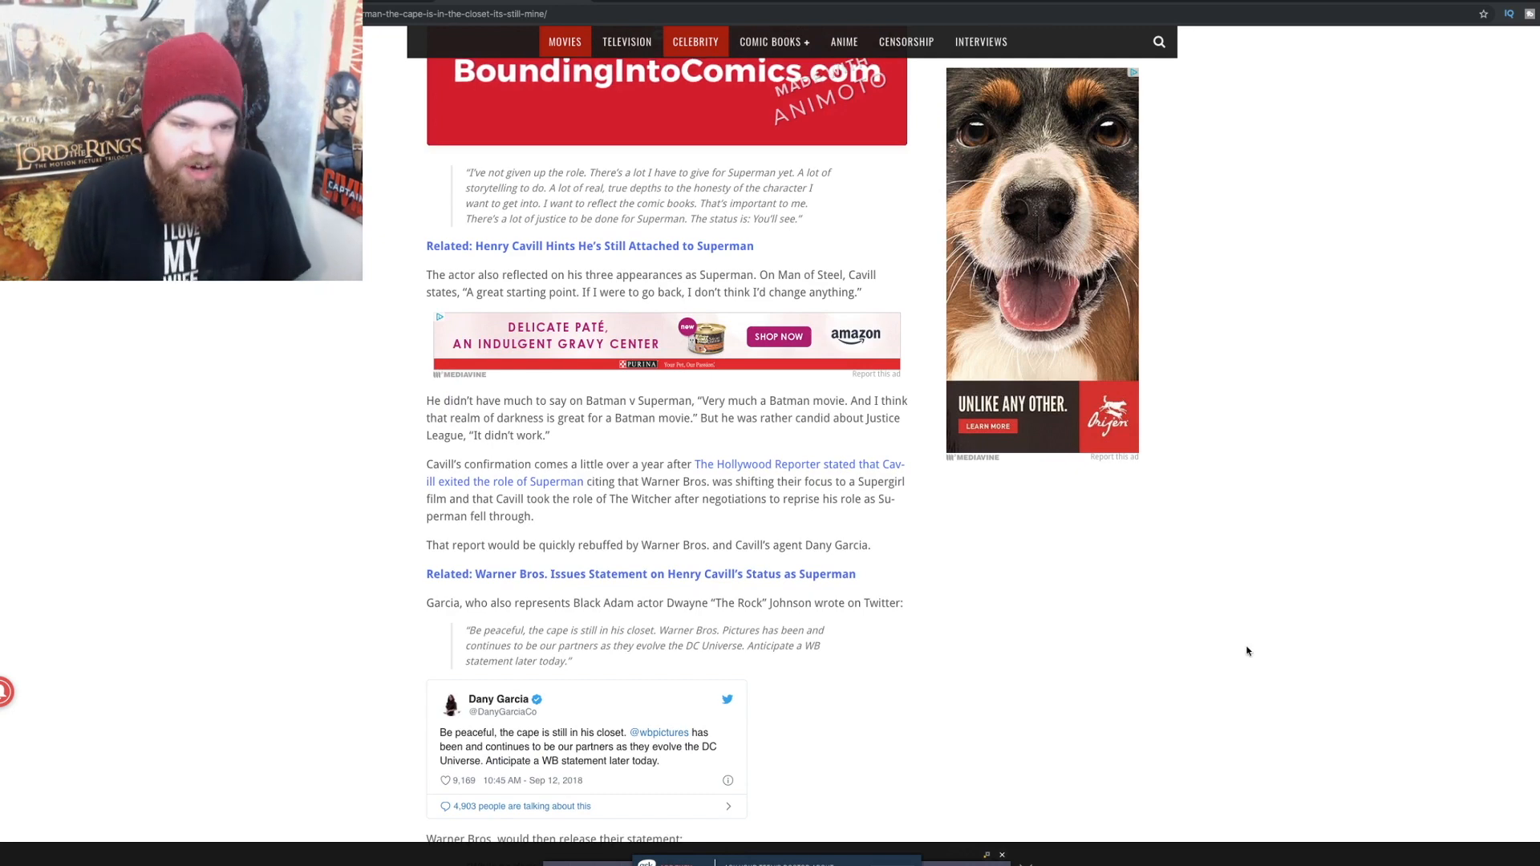
{"action": "scroll", "scroll_direction": "down", "scroll_amount": 3}
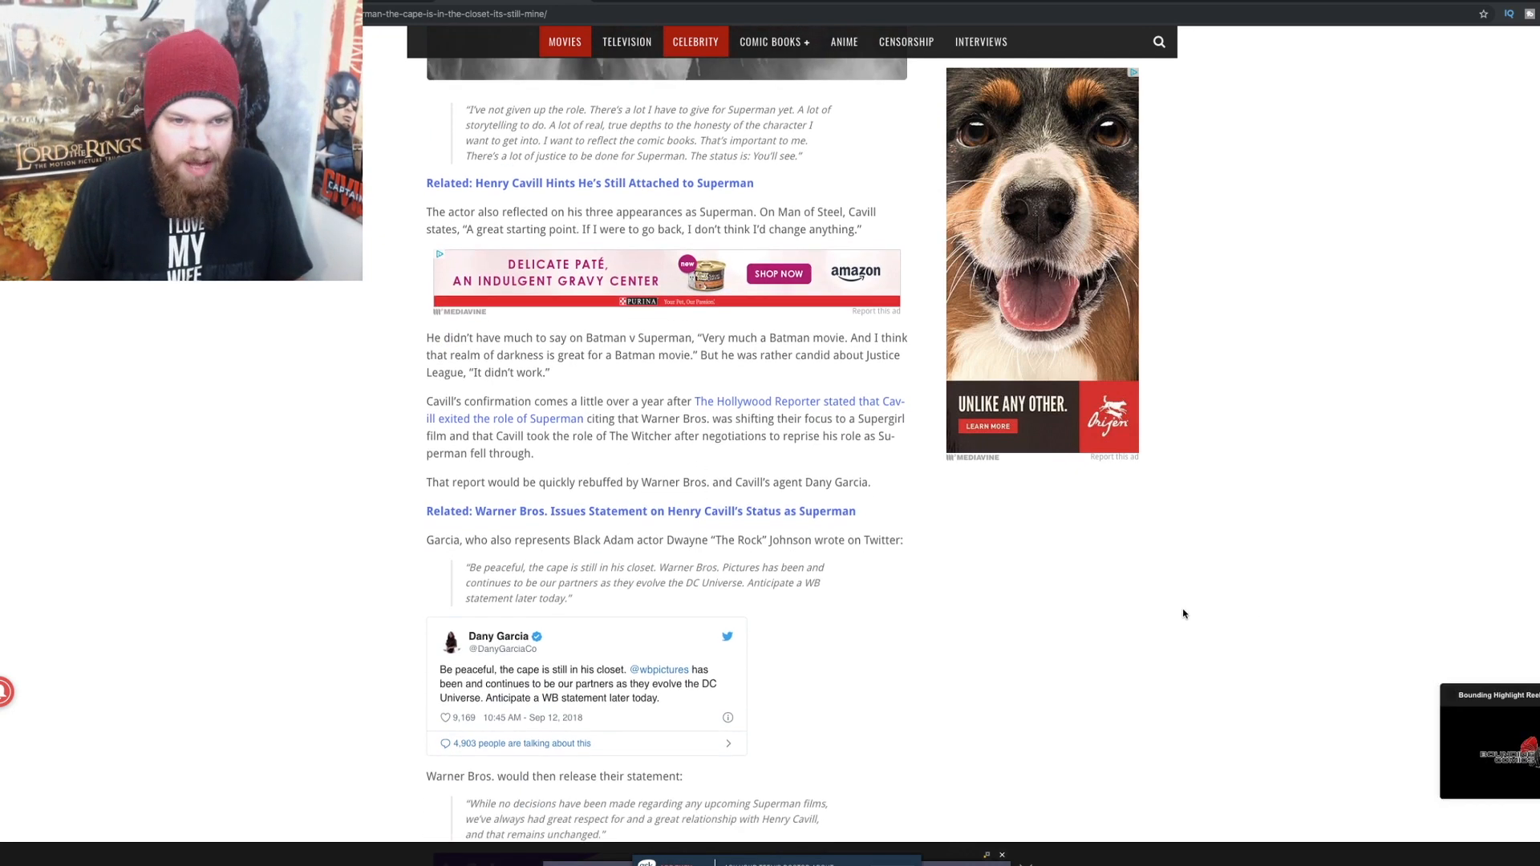
{"action": "mouse_move", "coordinate": [921, 441]}
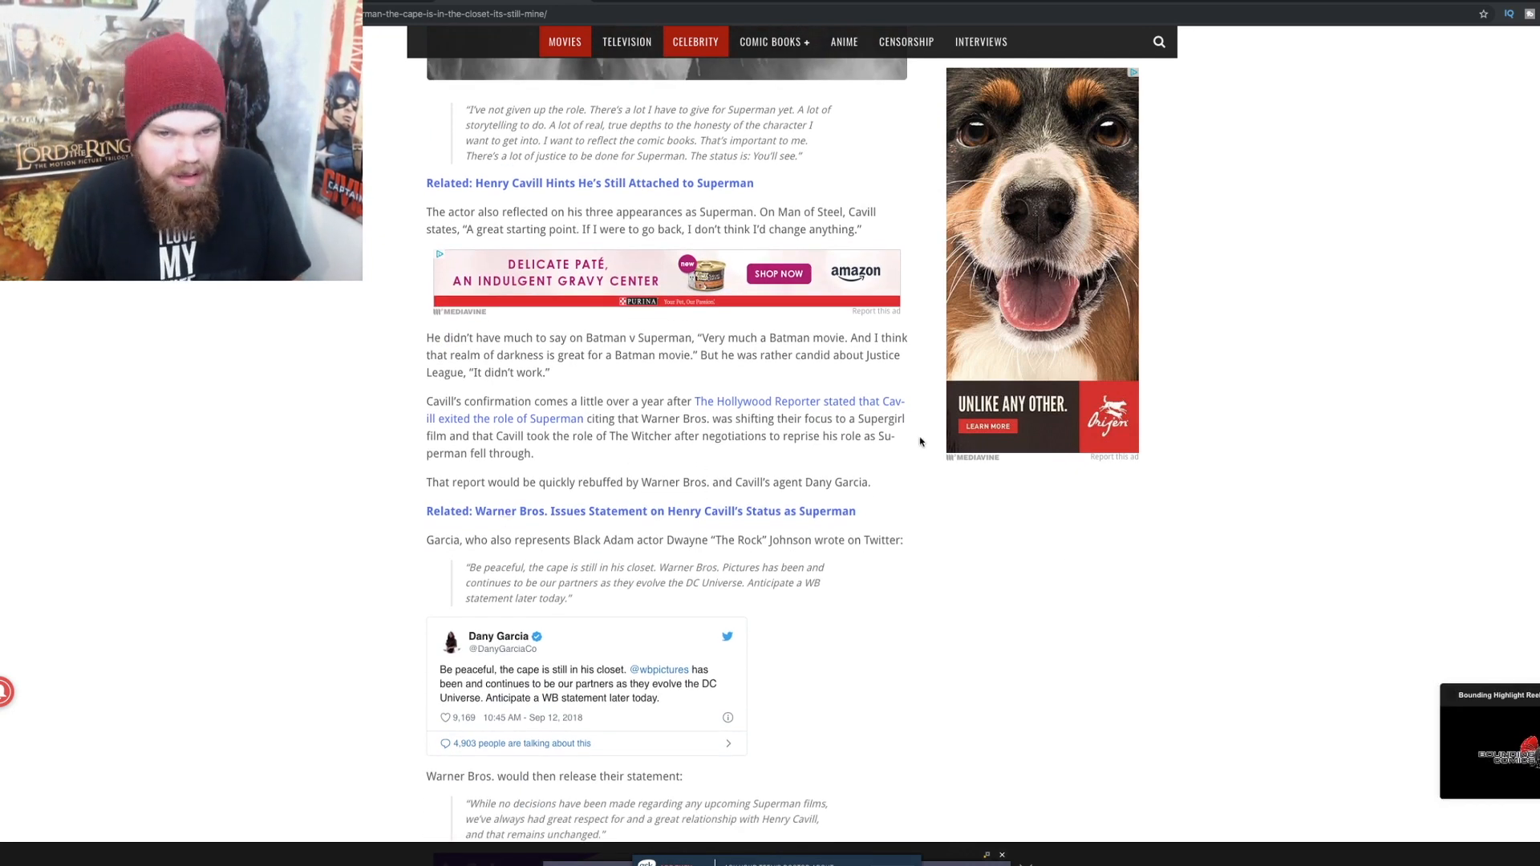
{"action": "scroll", "scroll_direction": "down", "scroll_amount": 3}
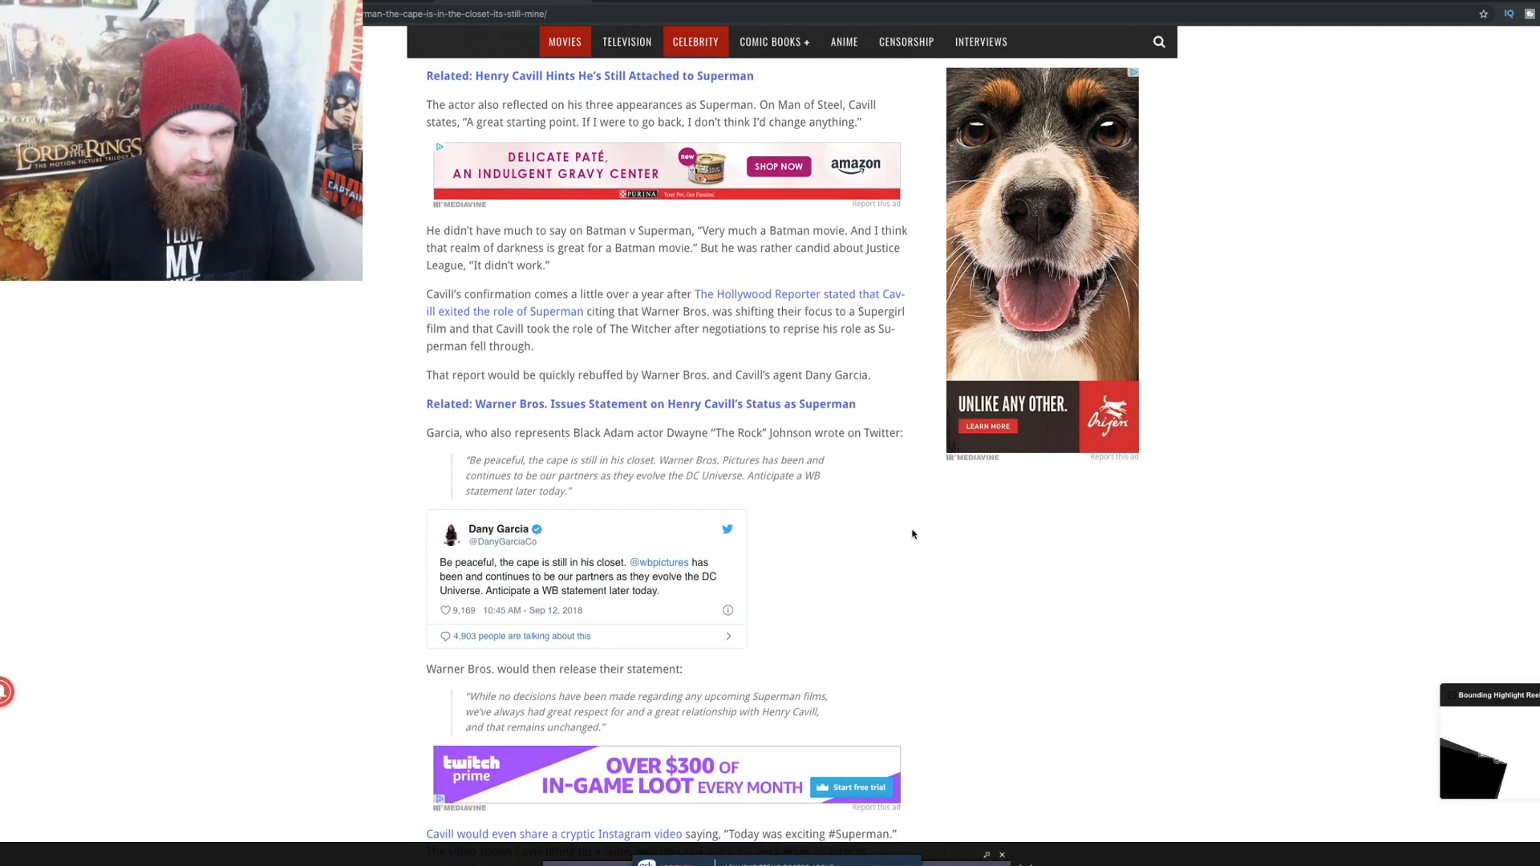
{"action": "scroll", "scroll_direction": "down", "scroll_amount": 3}
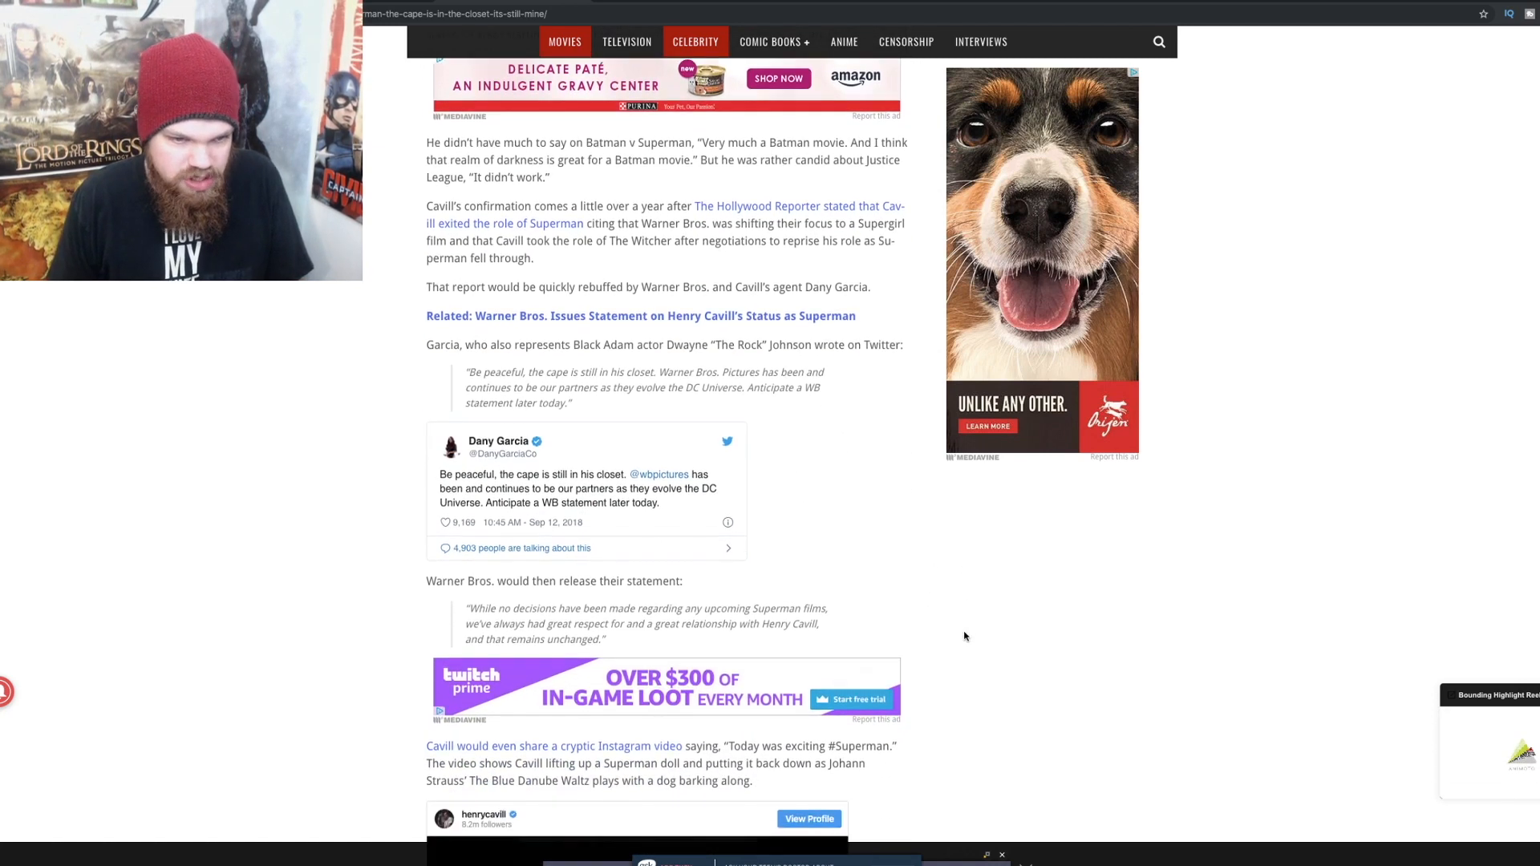
{"action": "mouse_move", "coordinate": [1098, 594]}
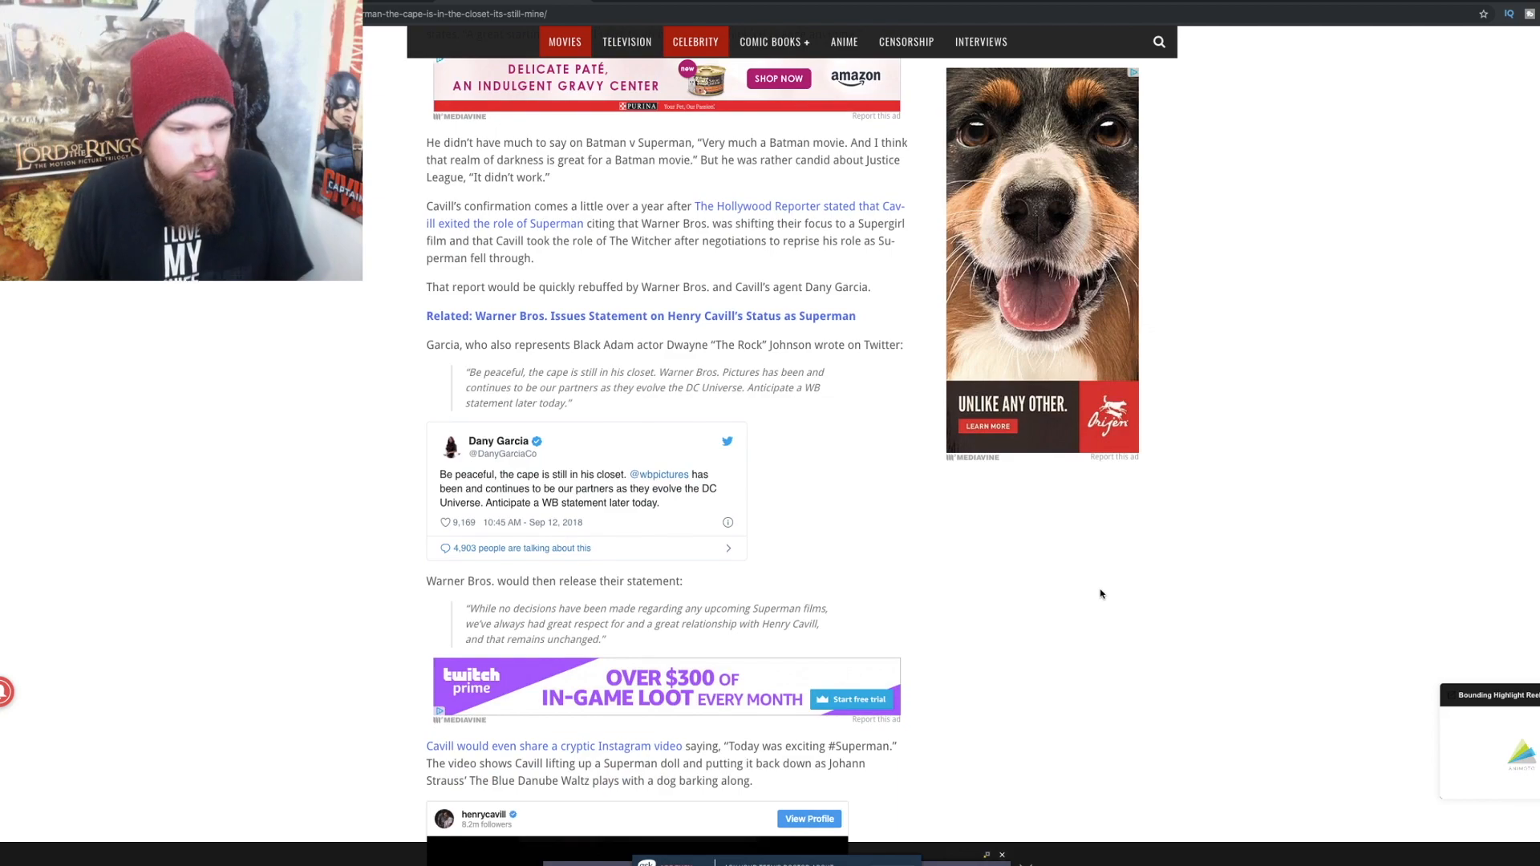
{"action": "scroll", "scroll_direction": "up", "scroll_amount": 3}
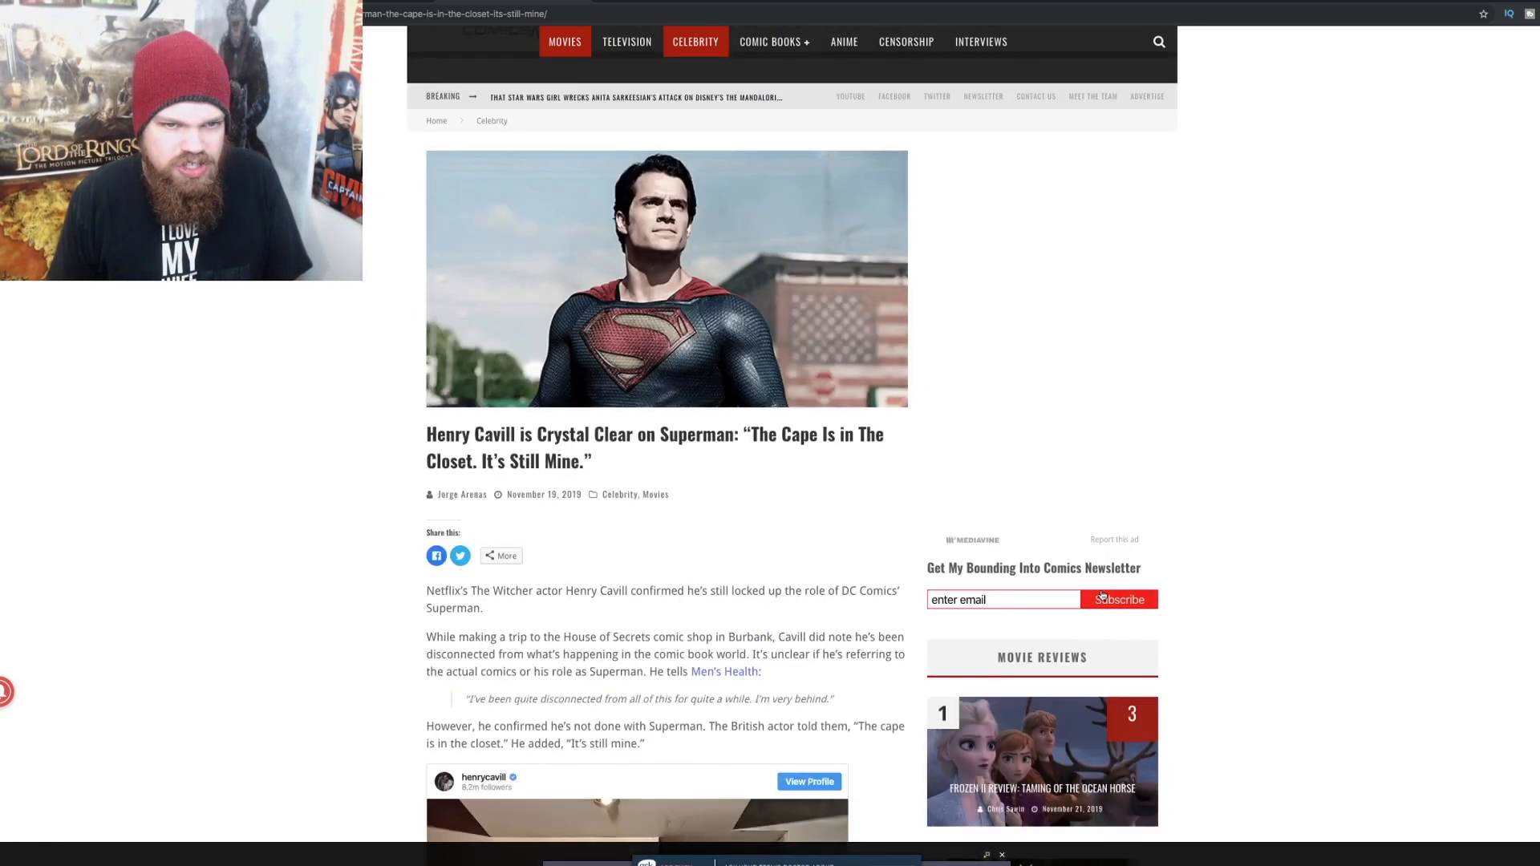
{"action": "scroll", "scroll_direction": "up", "scroll_amount": 3}
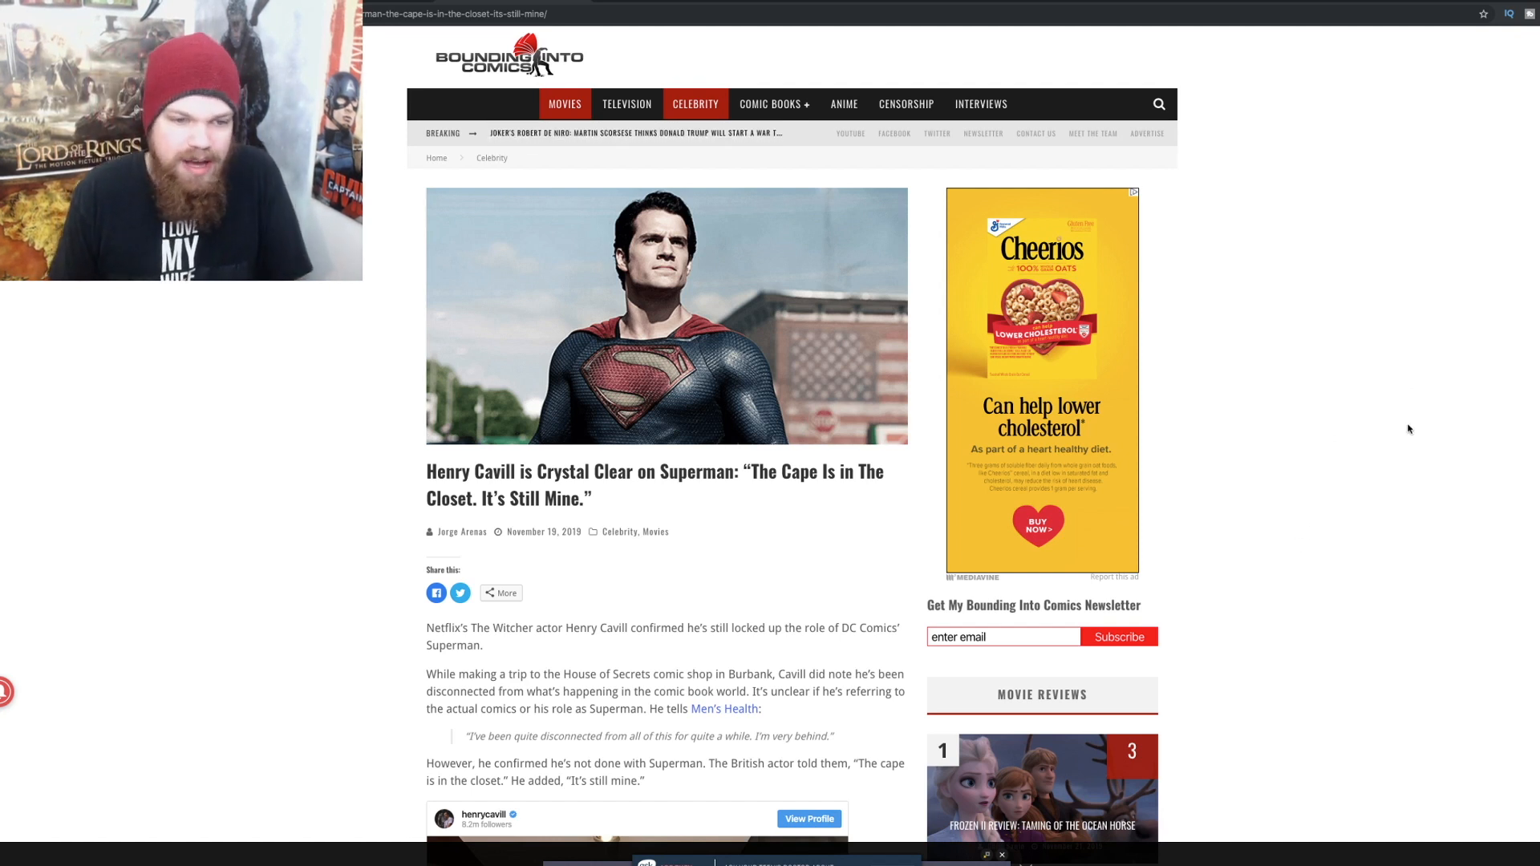
{"action": "mouse_move", "coordinate": [1271, 526]}
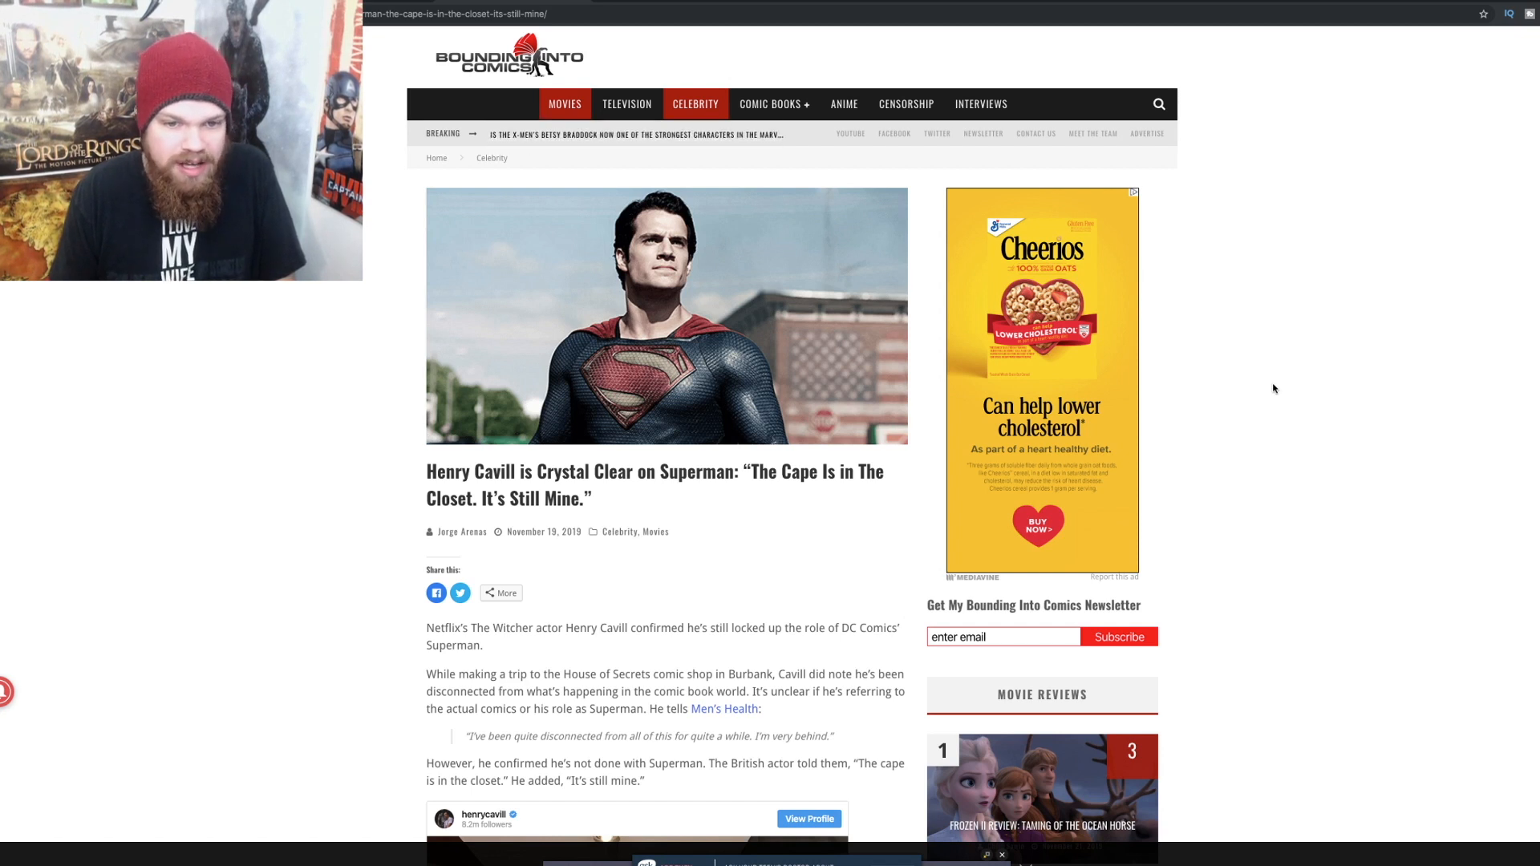
{"action": "mouse_move", "coordinate": [1410, 330]}
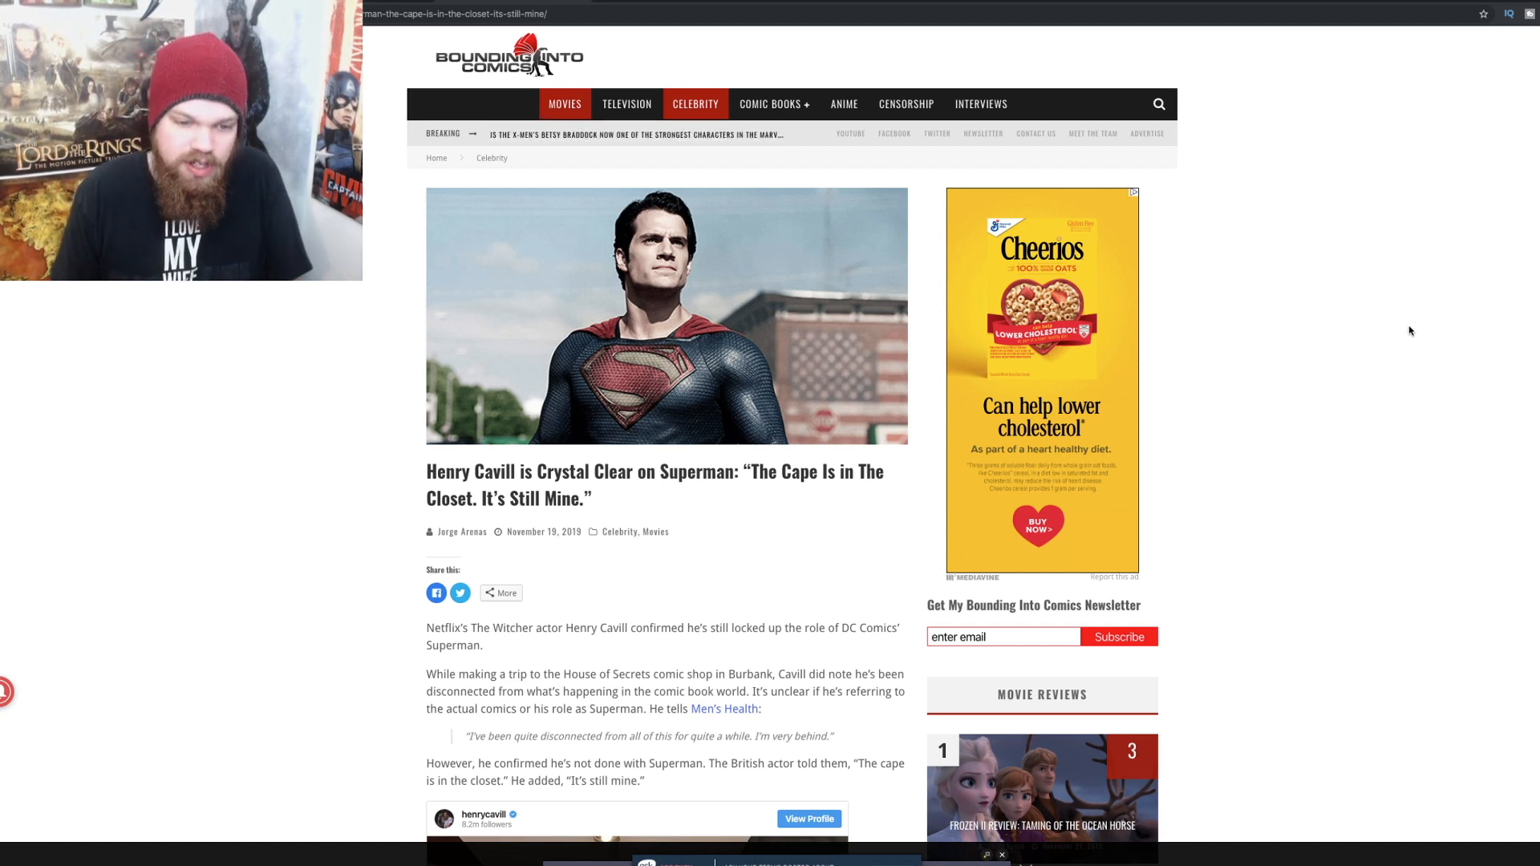
{"action": "mouse_move", "coordinate": [1428, 299]}
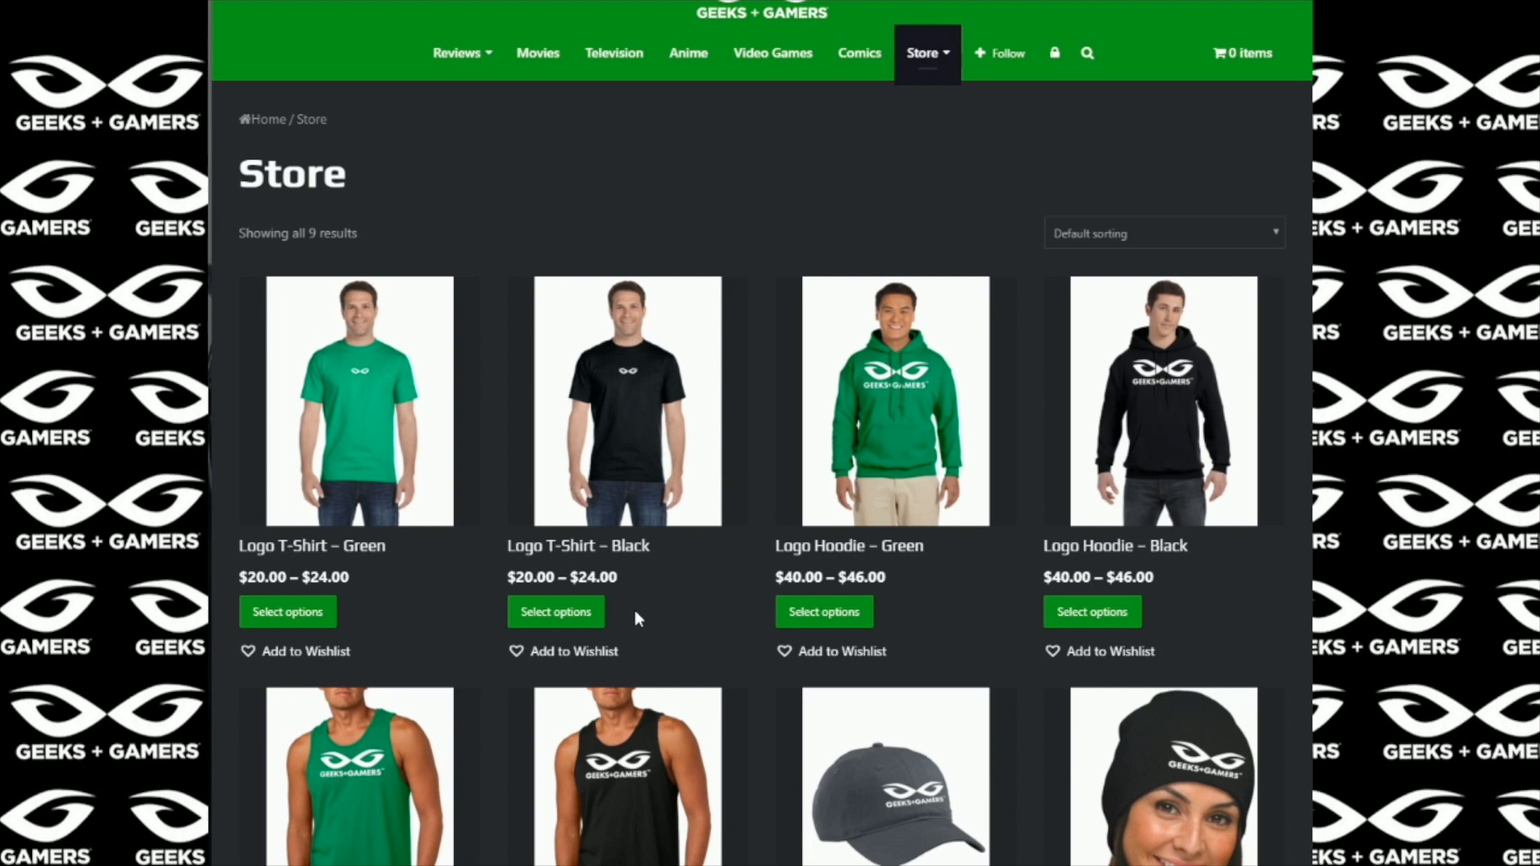
{"action": "mouse_move", "coordinate": [472, 444]}
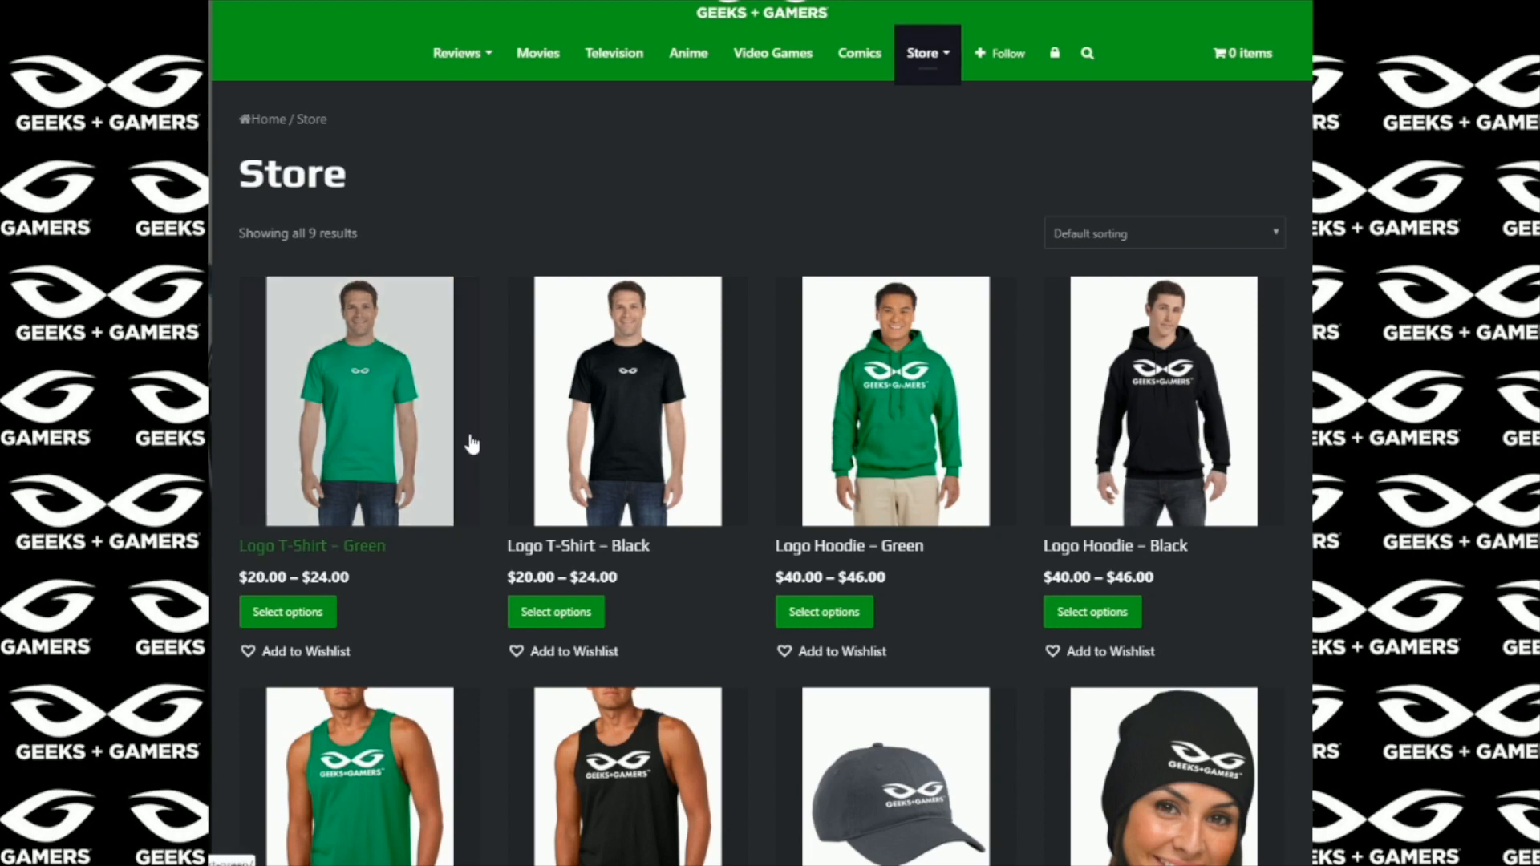
Step: Scroll the Logo T-Shirt – Black product page and show its back-print photo
{"action": "scroll", "scroll_direction": "down", "scroll_amount": 3}
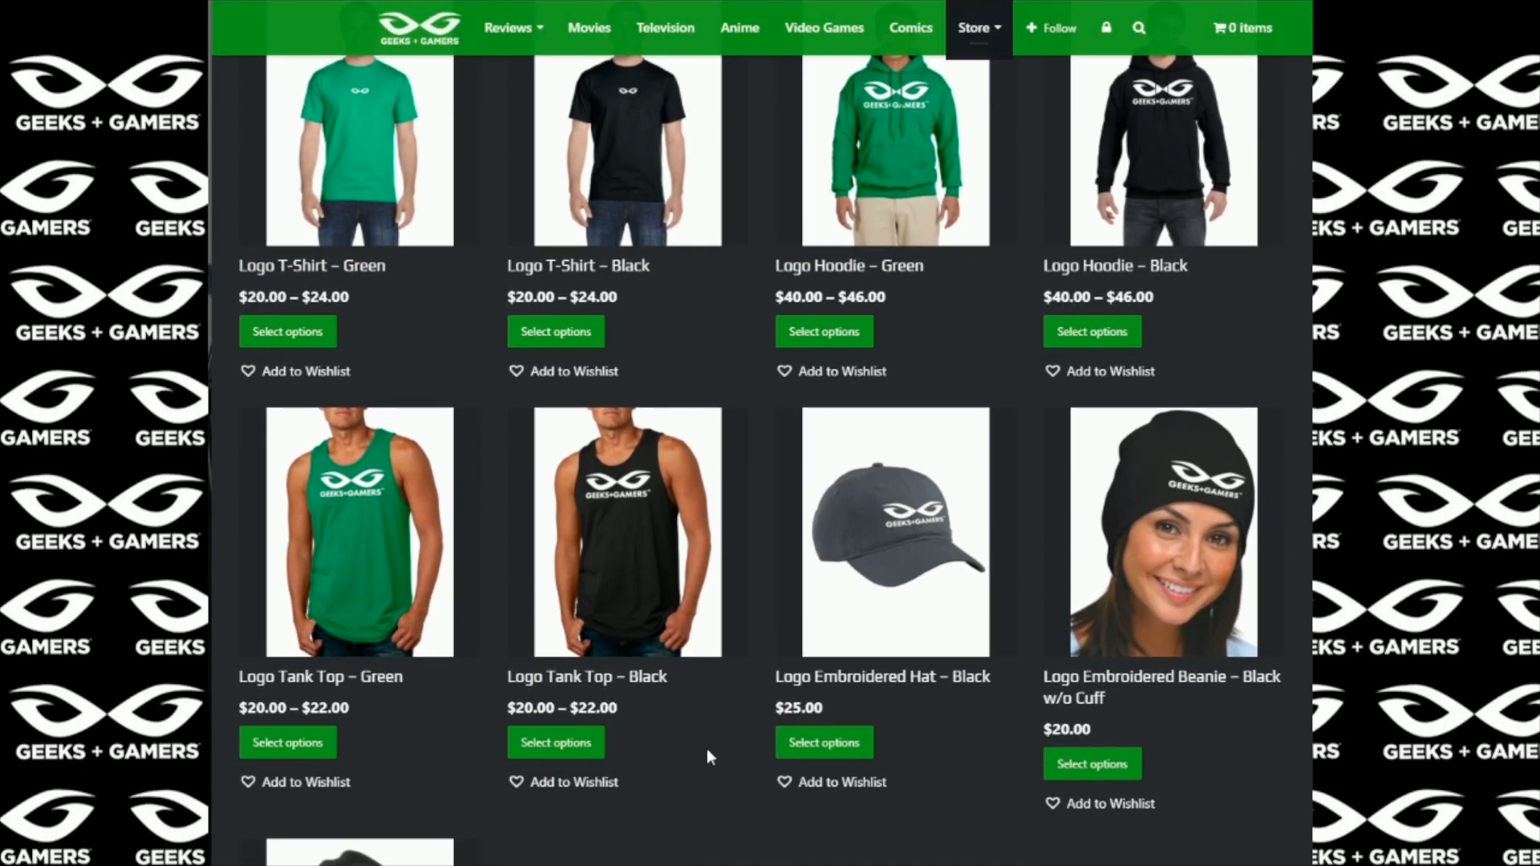
{"action": "scroll", "scroll_direction": "down", "scroll_amount": 3}
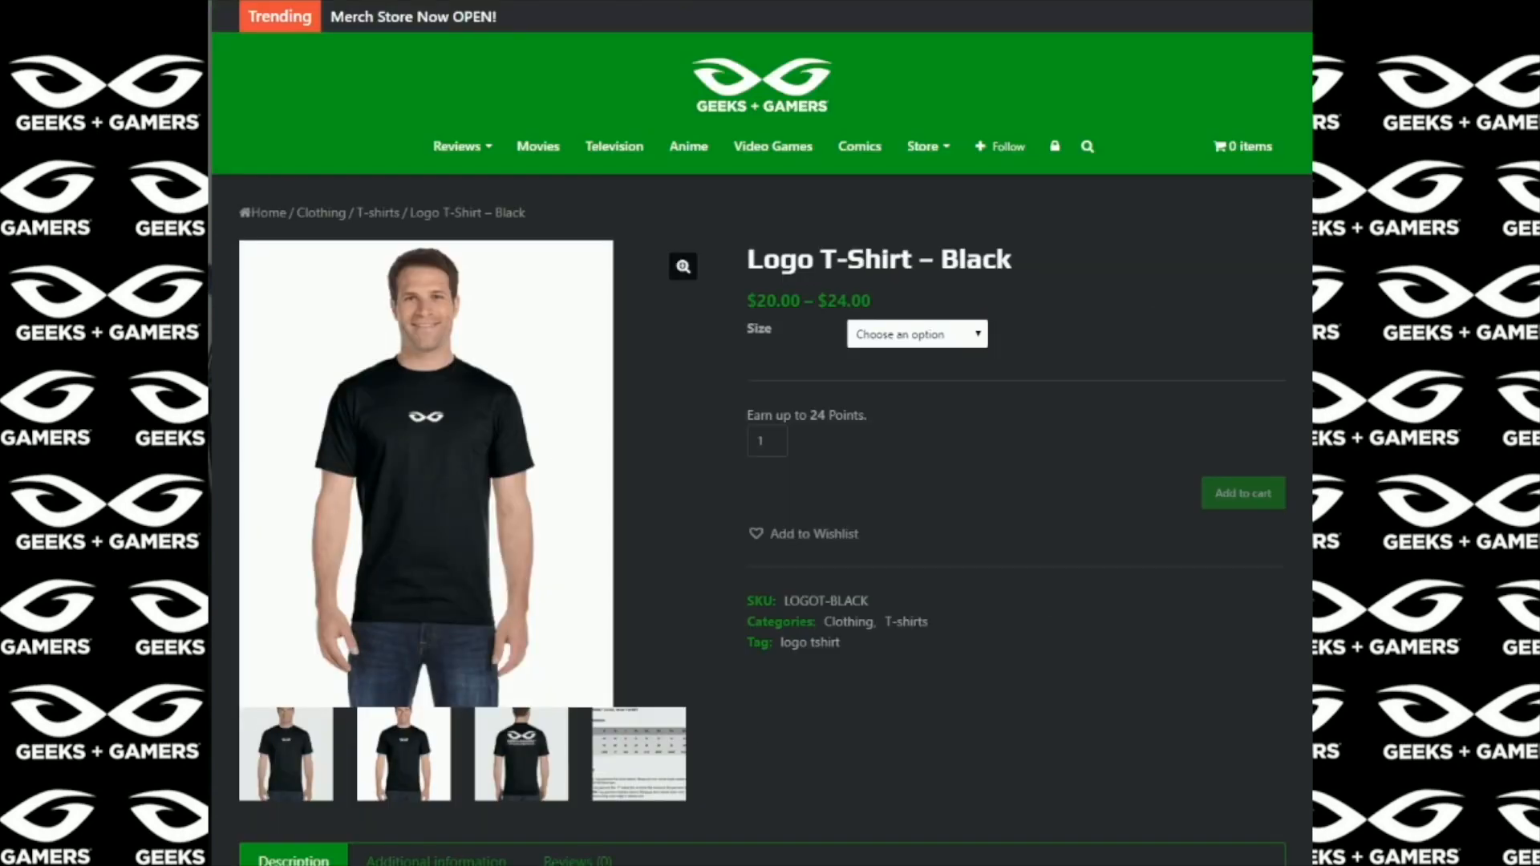
{"action": "left_click", "coordinate": [519, 754]}
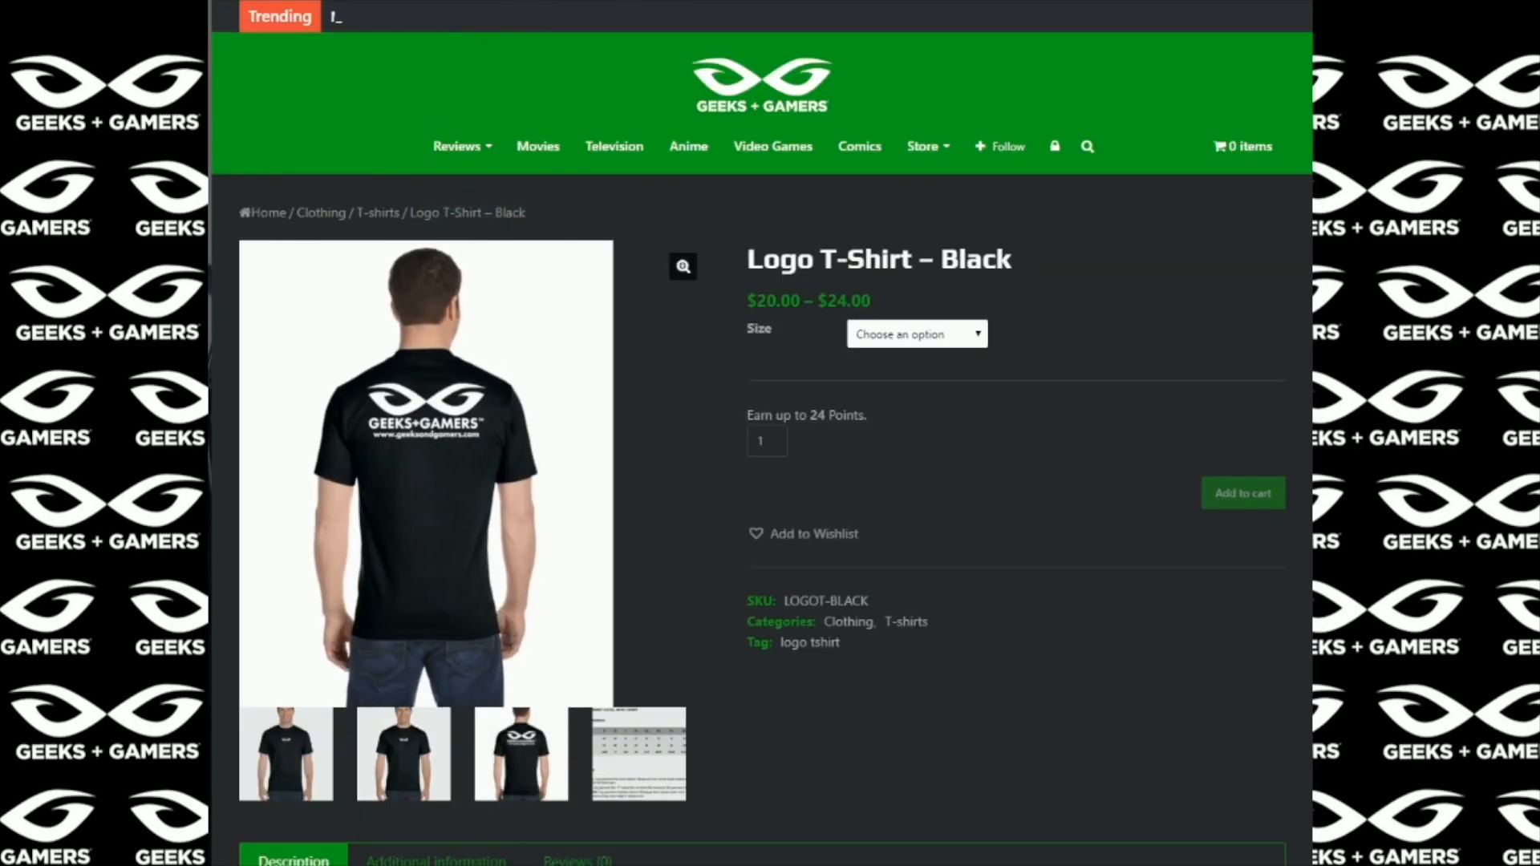